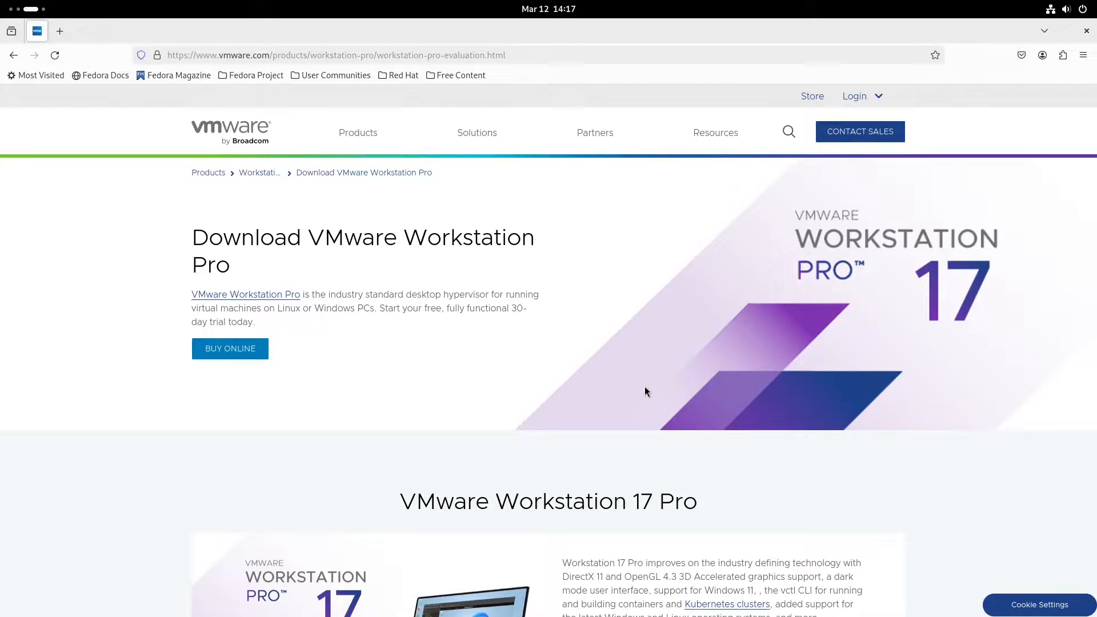
# Scroll the evaluation page down to the Workstation 17 Pro for Windows/Linux download cards.
pyautogui.scroll(-3)
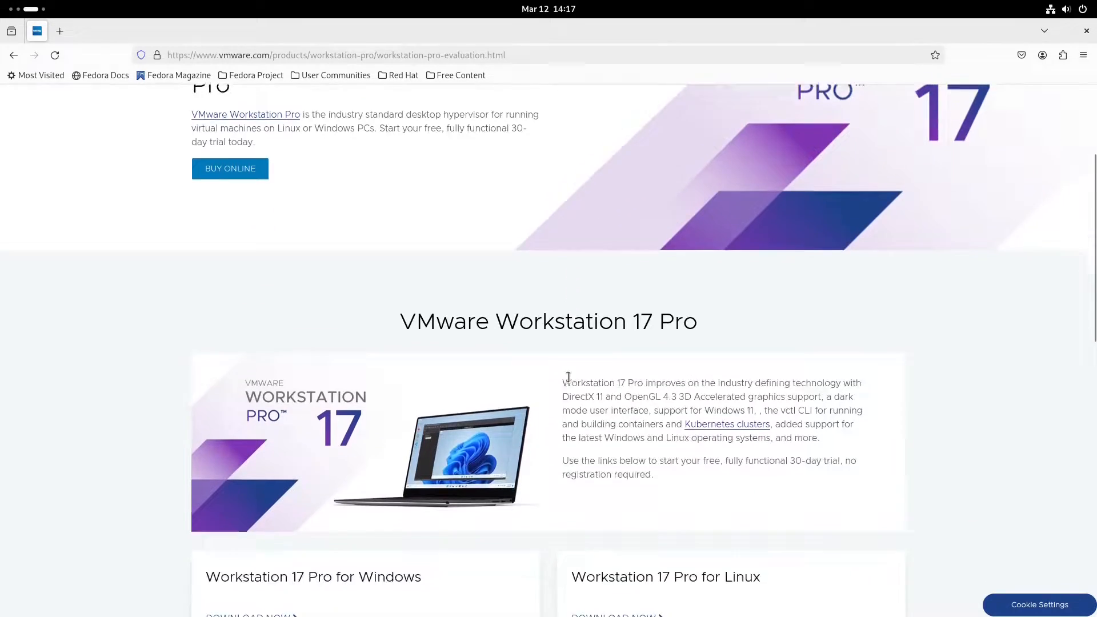
pyautogui.scroll(-3)
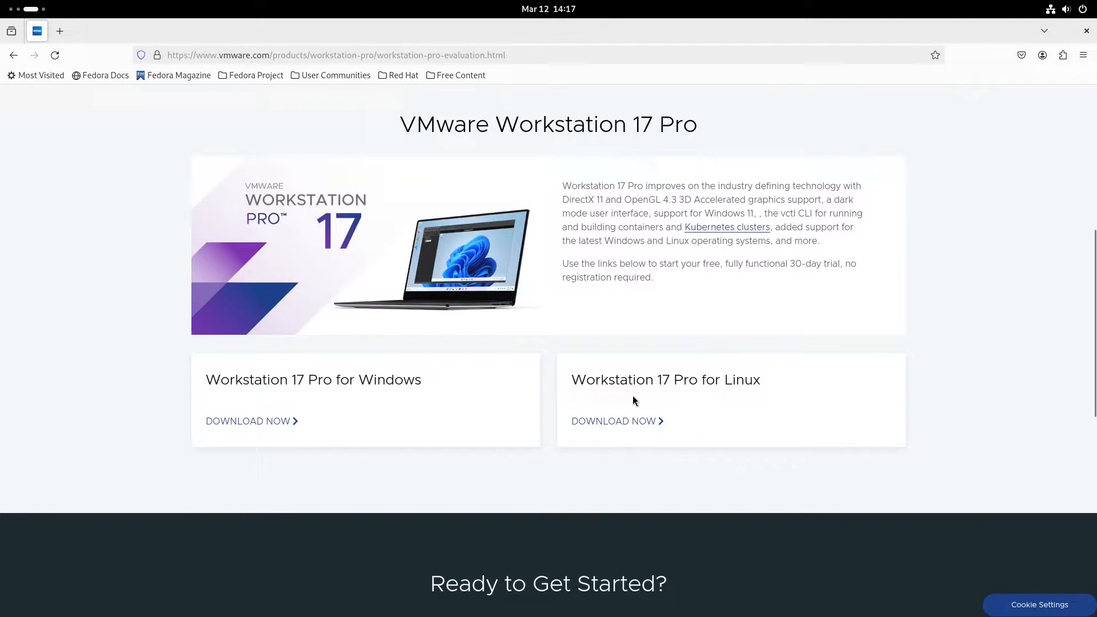
pyautogui.moveTo(454, 398)
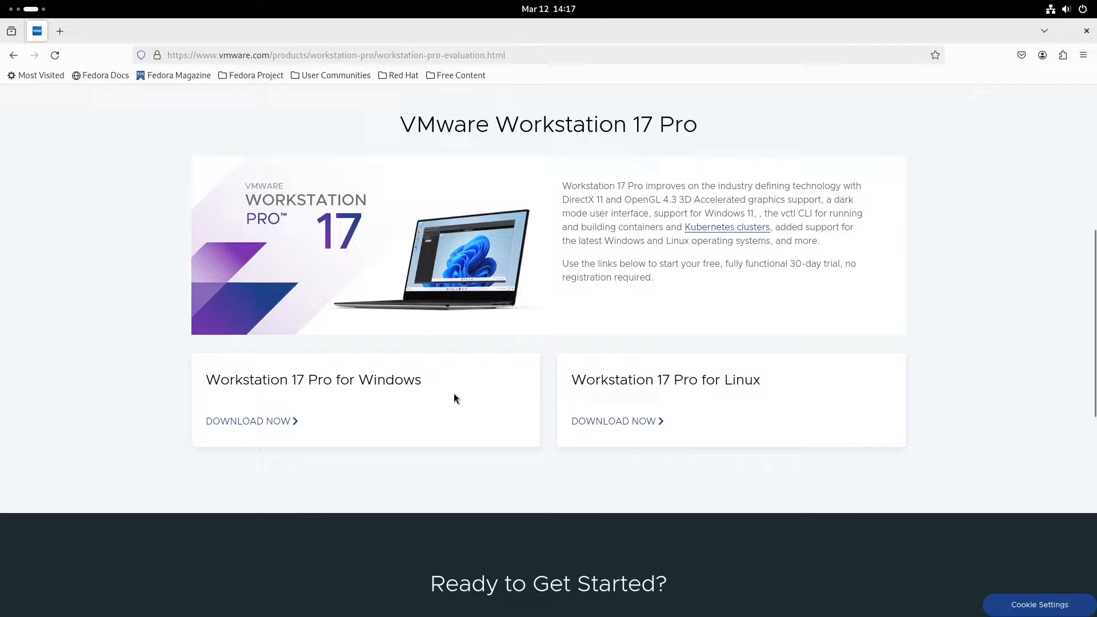
pyautogui.moveTo(411, 412)
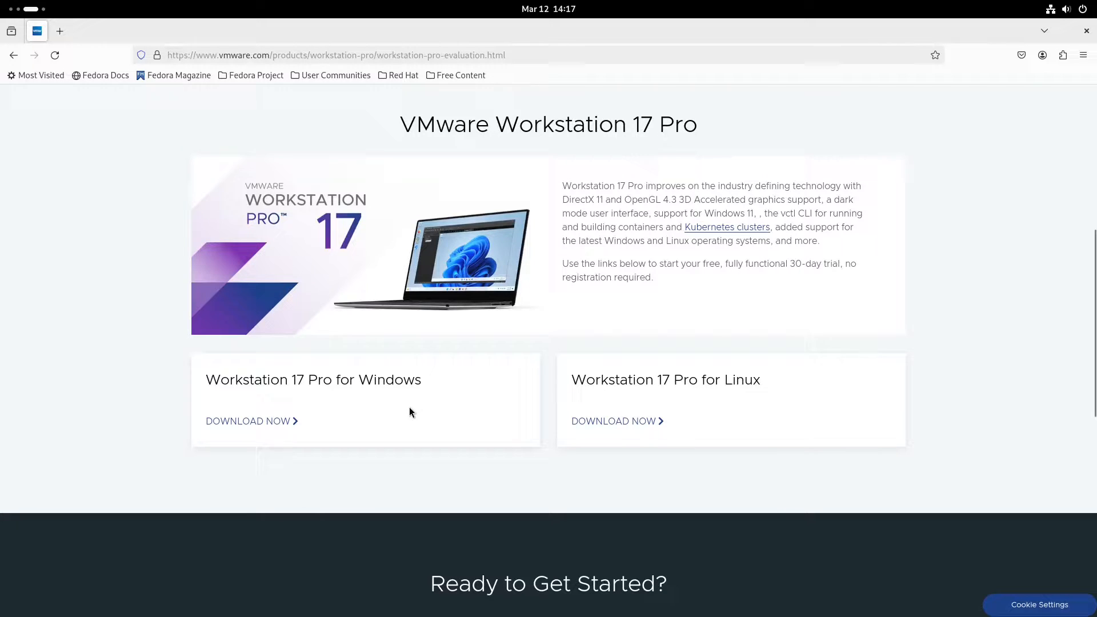
pyautogui.moveTo(370, 401)
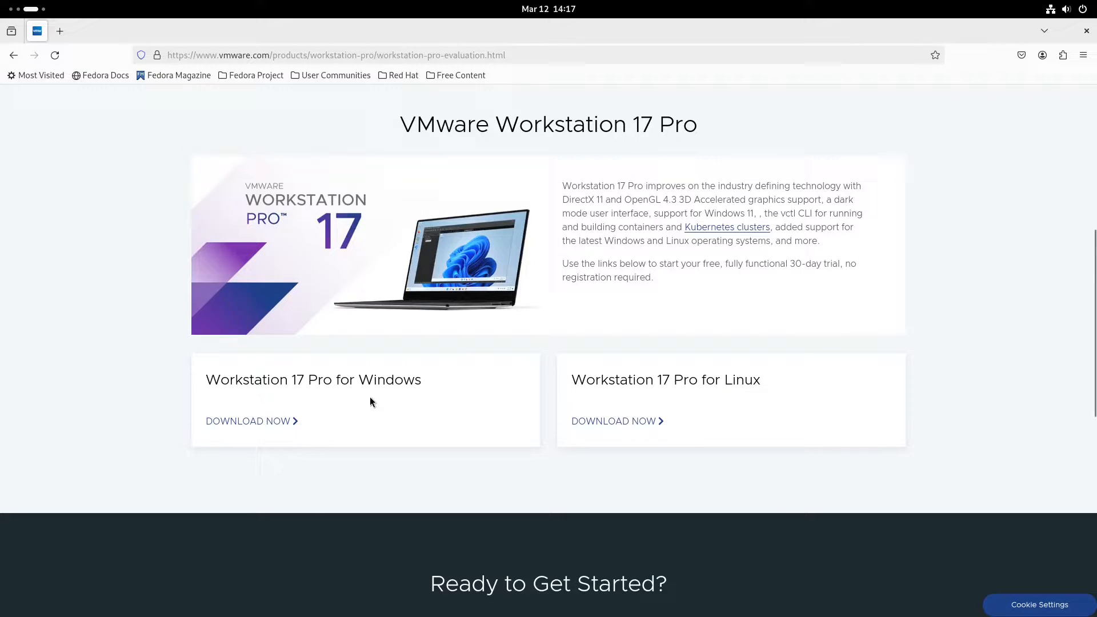
pyautogui.moveTo(644, 399)
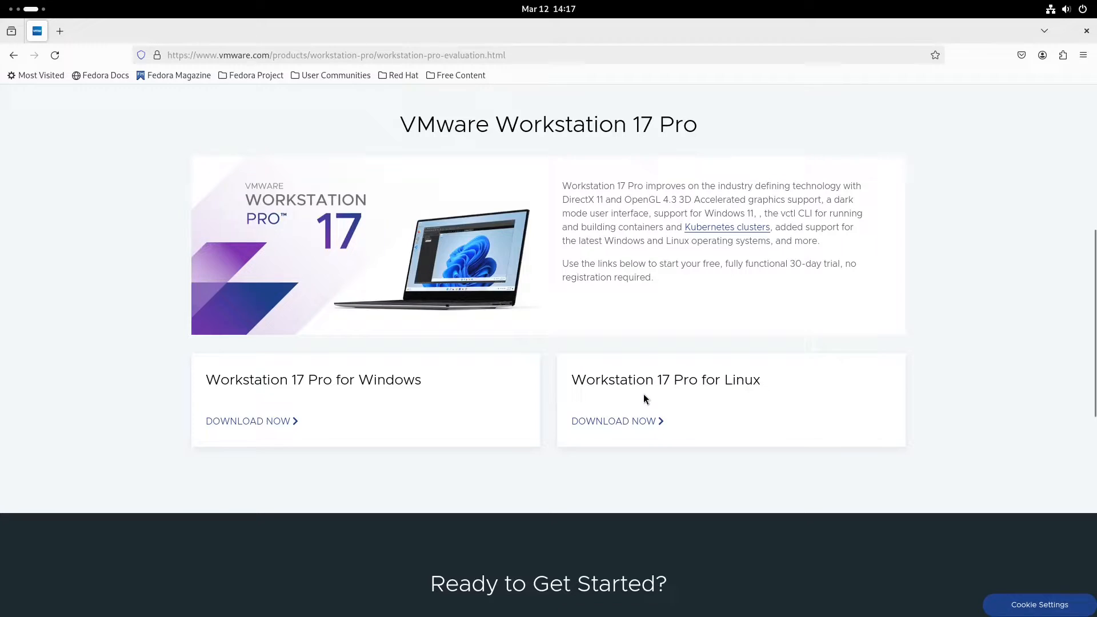
pyautogui.moveTo(732, 390)
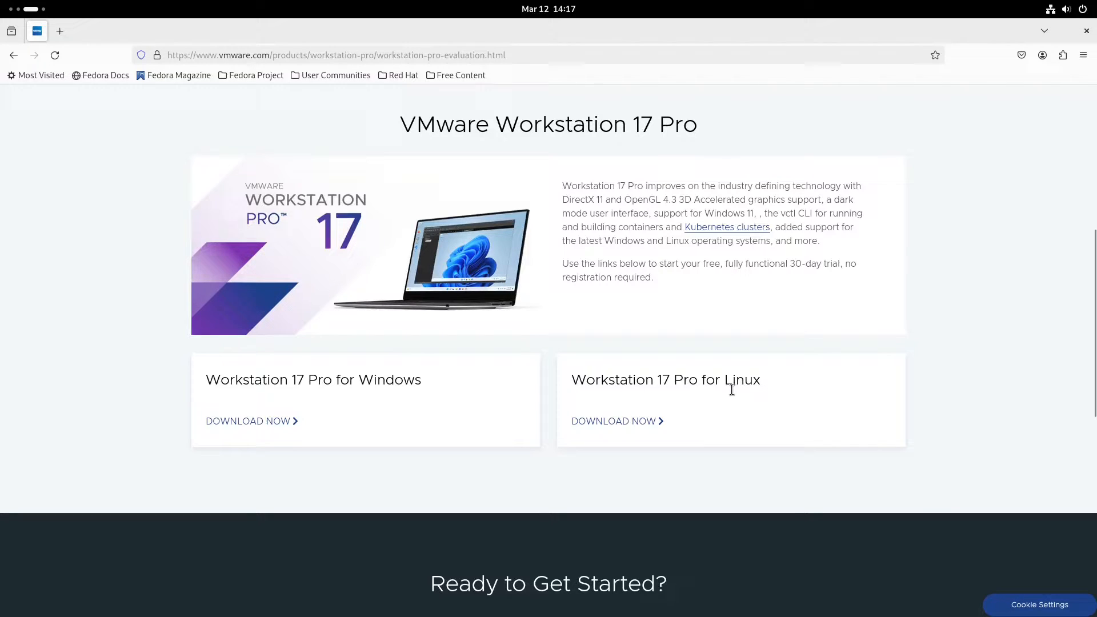
pyautogui.moveTo(705, 402)
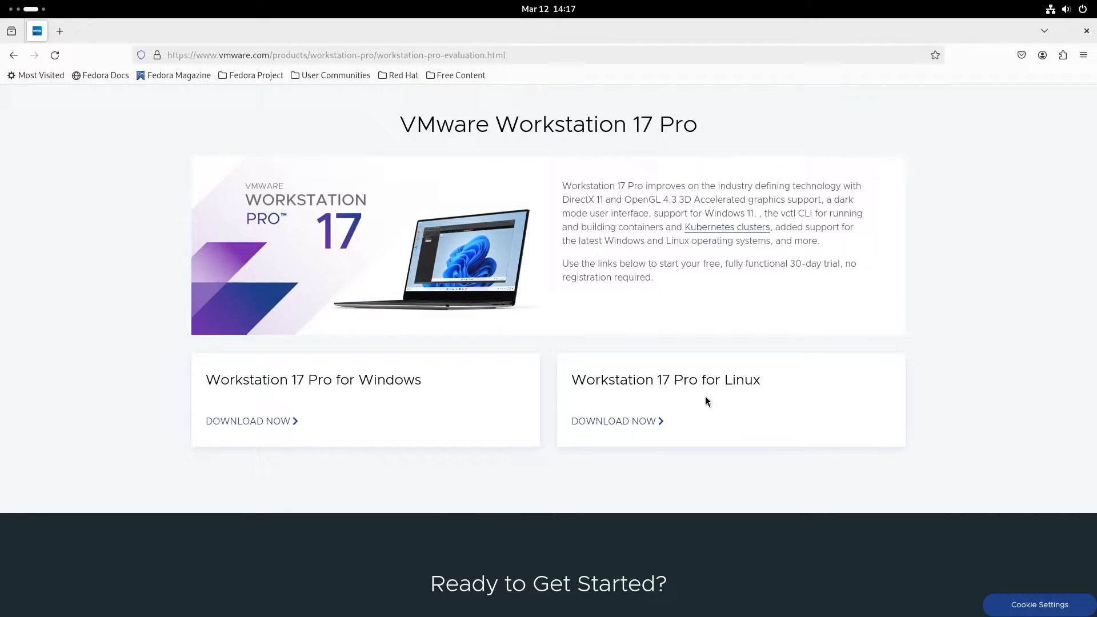
pyautogui.moveTo(645, 401)
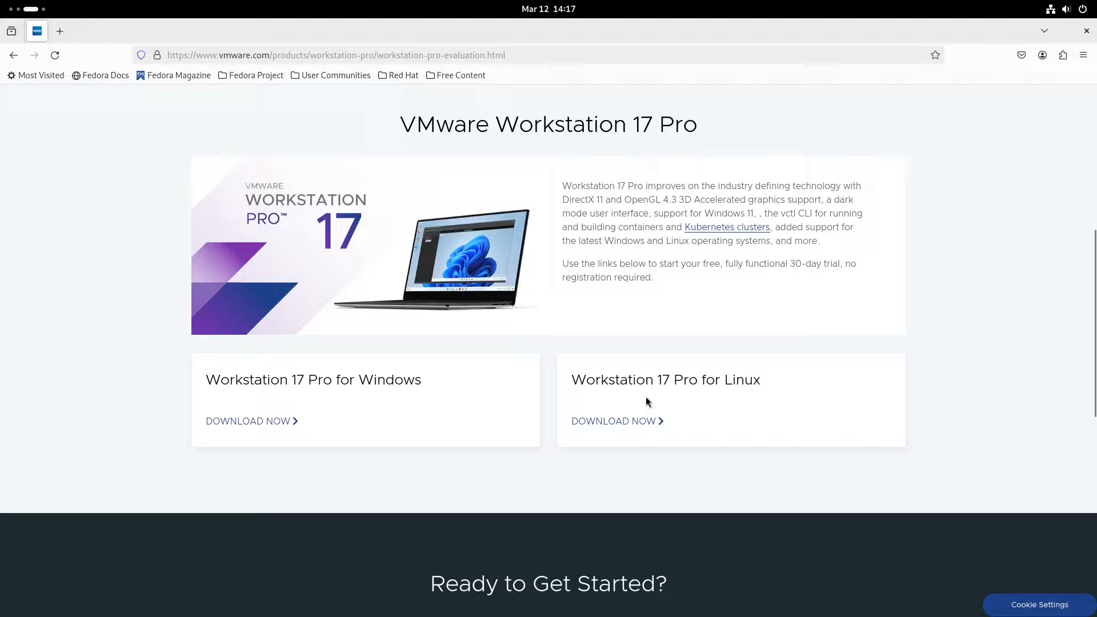
pyautogui.moveTo(712, 389)
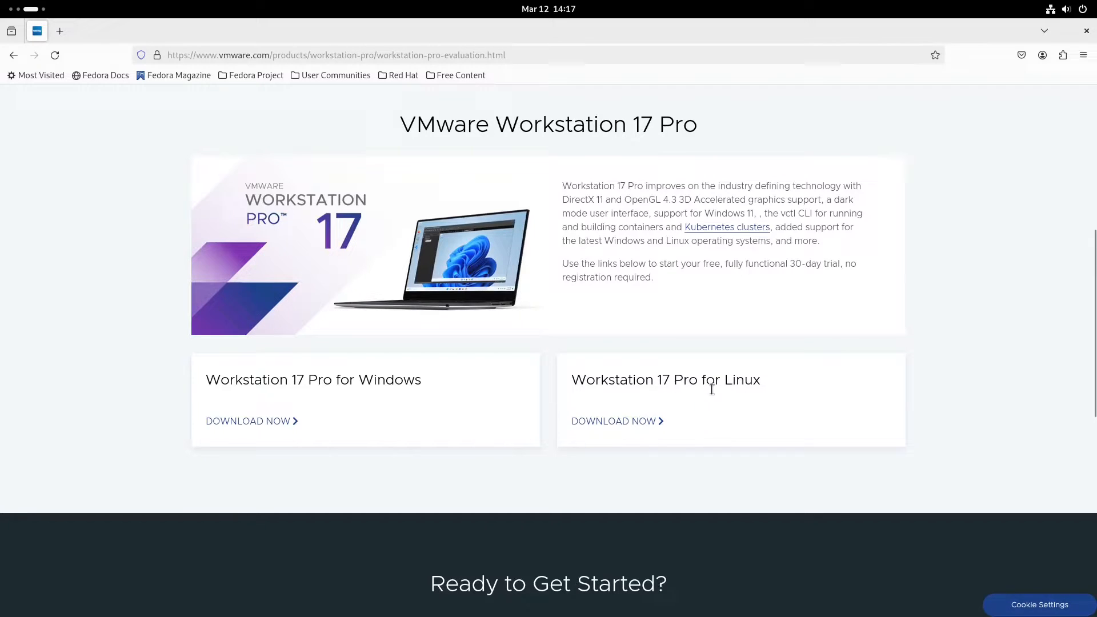
pyautogui.moveTo(679, 418)
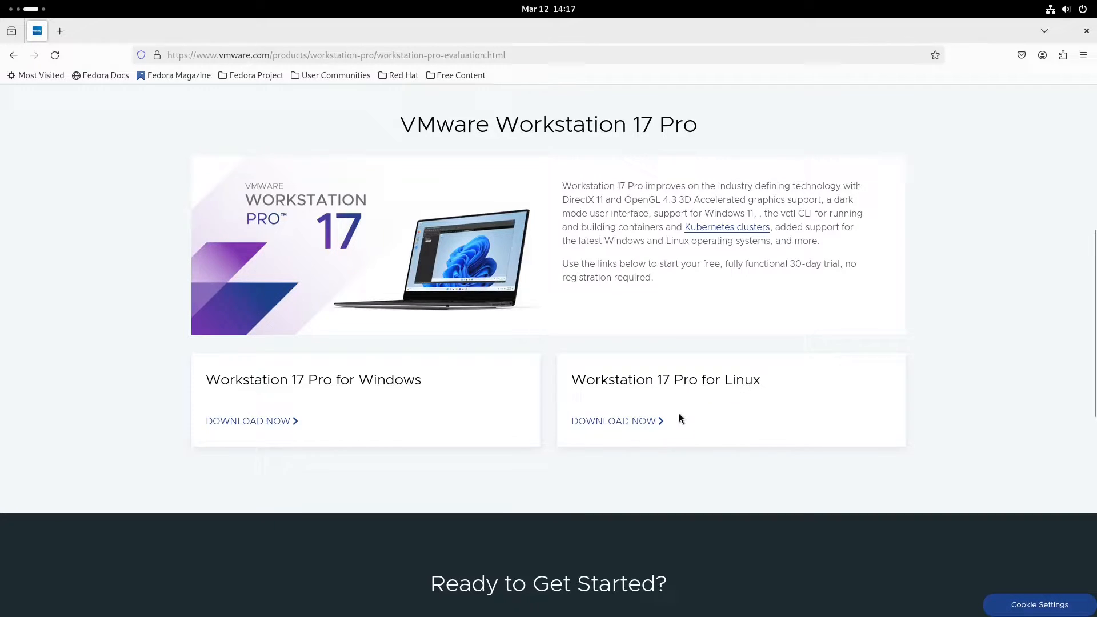
# Start the Workstation 17 Pro for Linux download and cancel the duplicate copy.
pyautogui.click(612, 420)
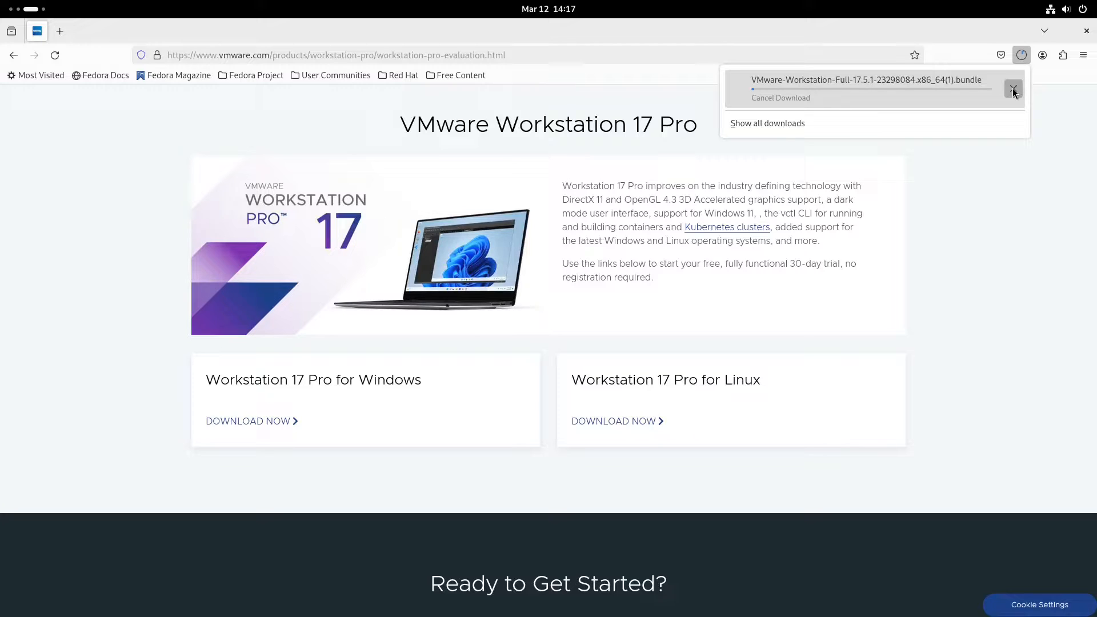
pyautogui.click(1012, 89)
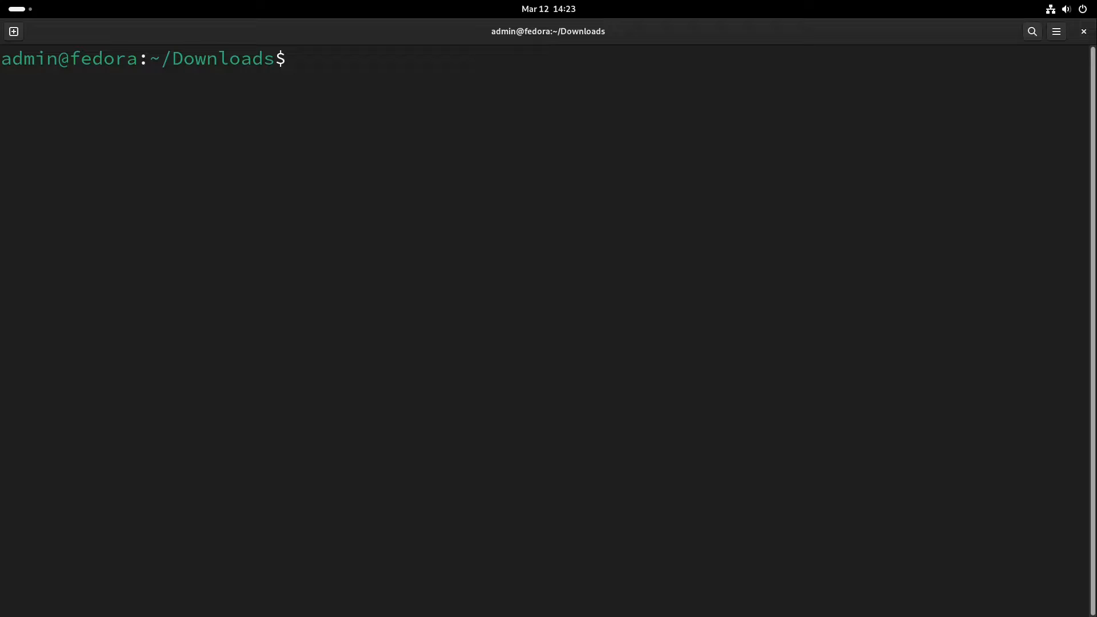
# Run sudo dnf update and supply the administrator password.
pyautogui.write('sudo dnf u')
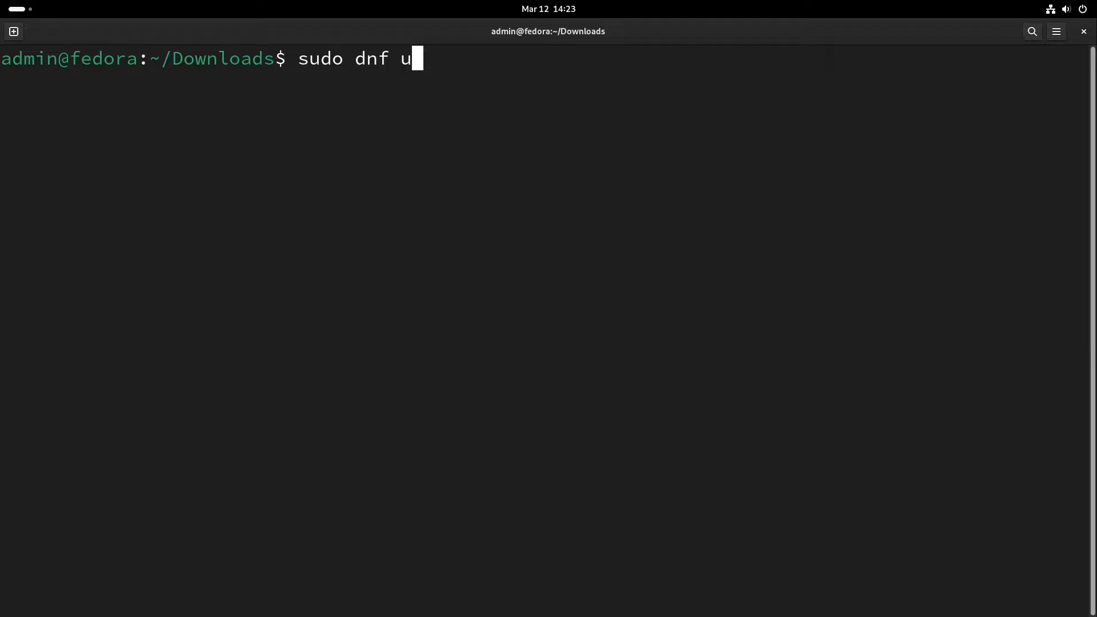
pyautogui.press('Return')
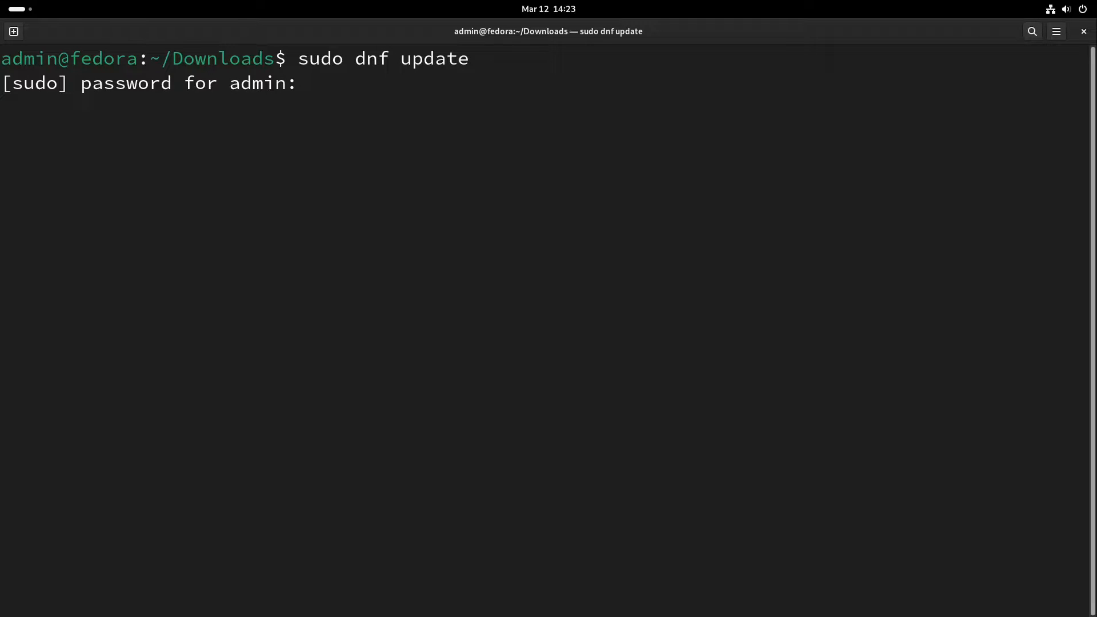
pyautogui.press('Return')
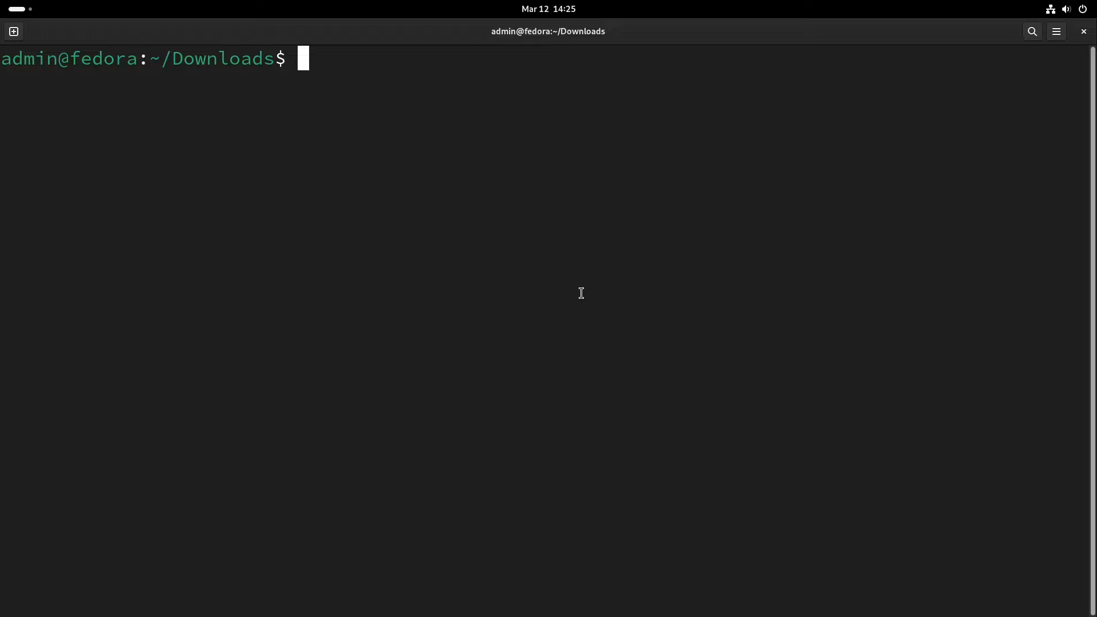
pyautogui.moveTo(1091, 392)
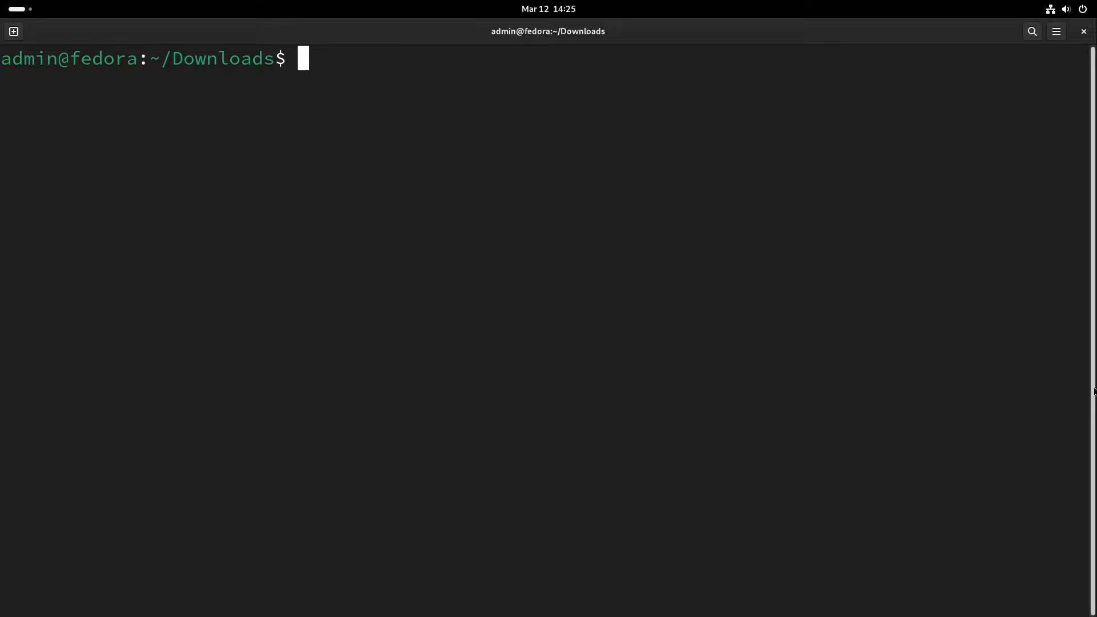
pyautogui.moveTo(739, 350)
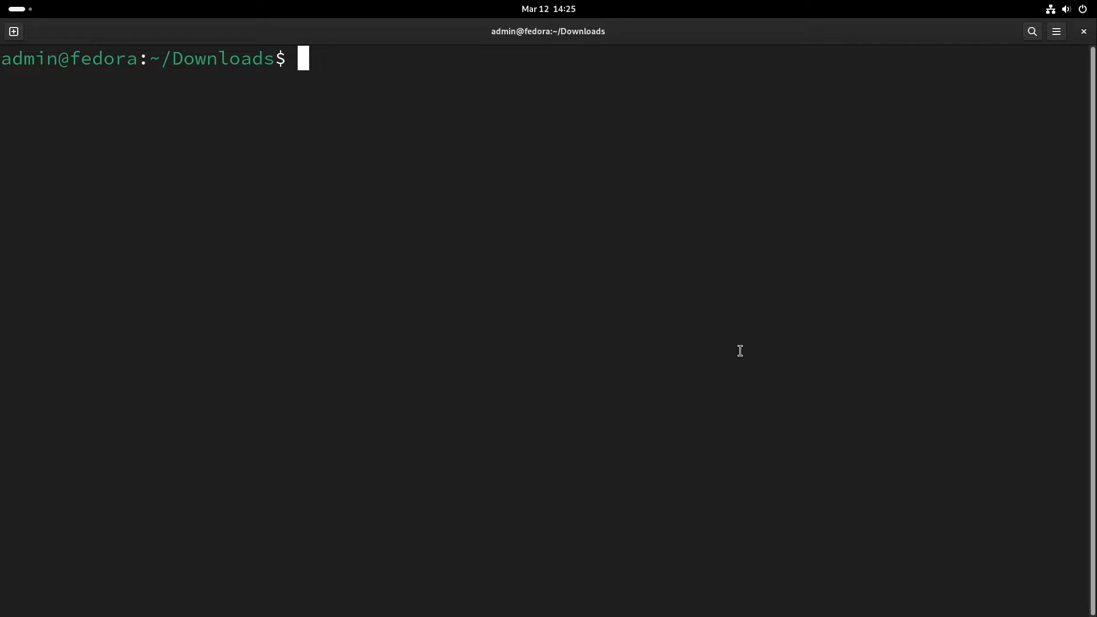
# Install fuse3, gtkmm4.0, kernel-devel, kernel-headers, gcc, gcc-c++, make, git and libxcrypt-compat with dnf, confirming with y.
pyautogui.write('sudo dnf install fuse3 gtkmm4.0 kernel-devel kernel-headers gcc gcc-c++ make git libnsl libnsl2 libxcrypt libxcrypt-compat')
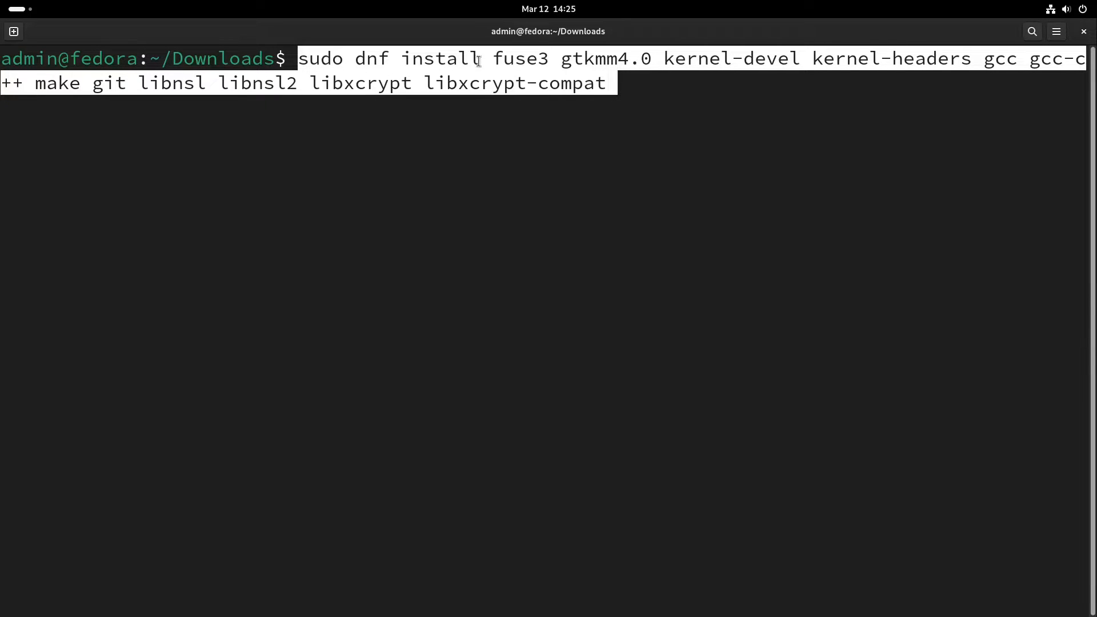
pyautogui.moveTo(616, 63)
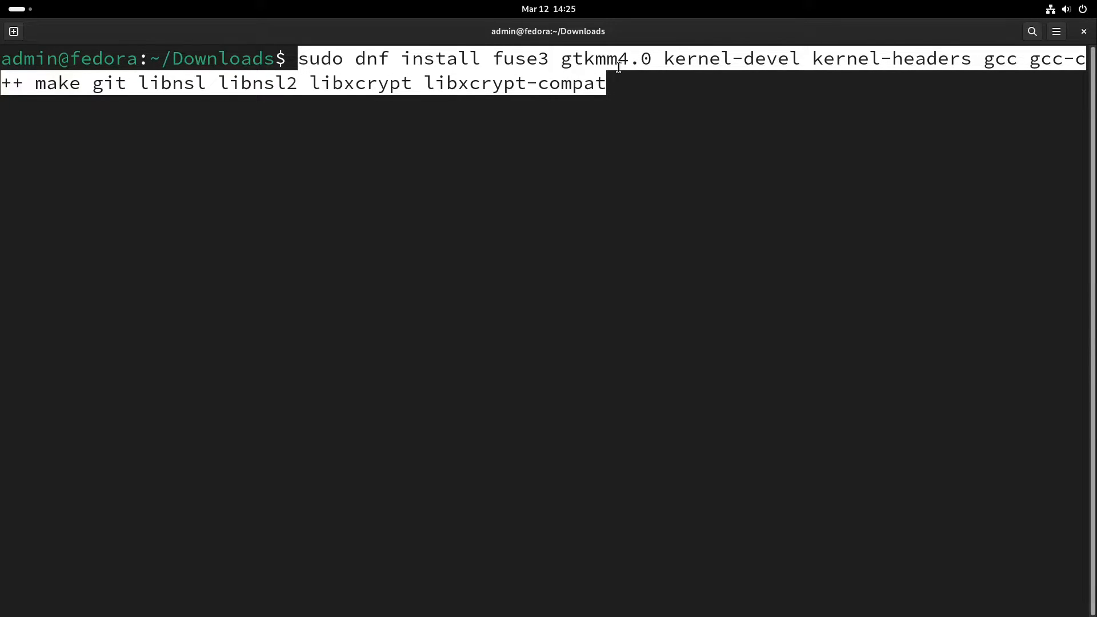
pyautogui.moveTo(883, 58)
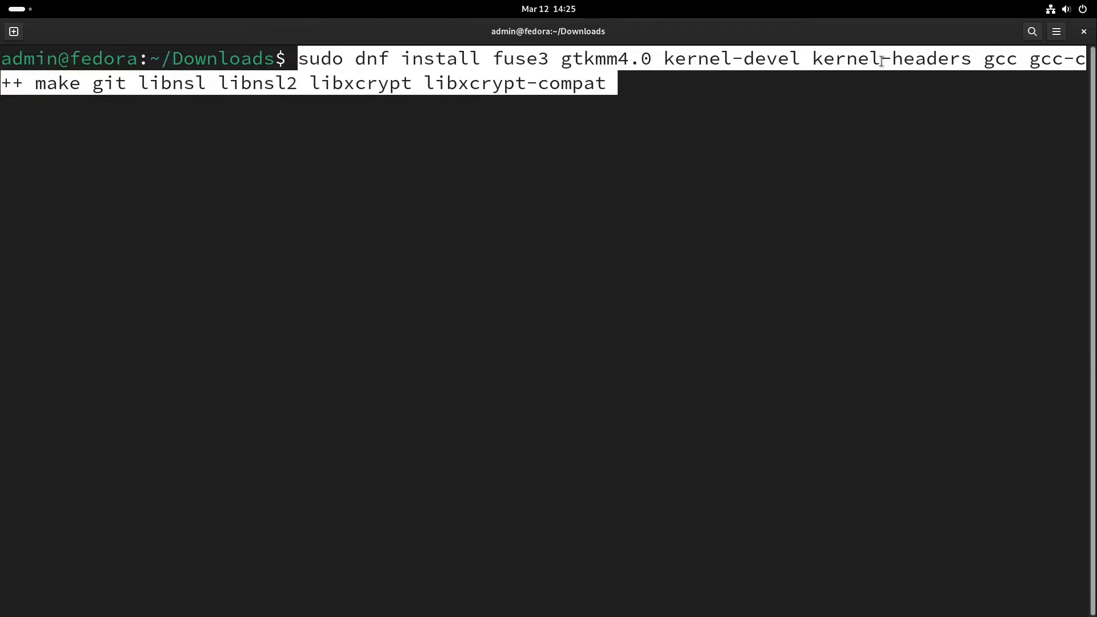
pyautogui.moveTo(767, 117)
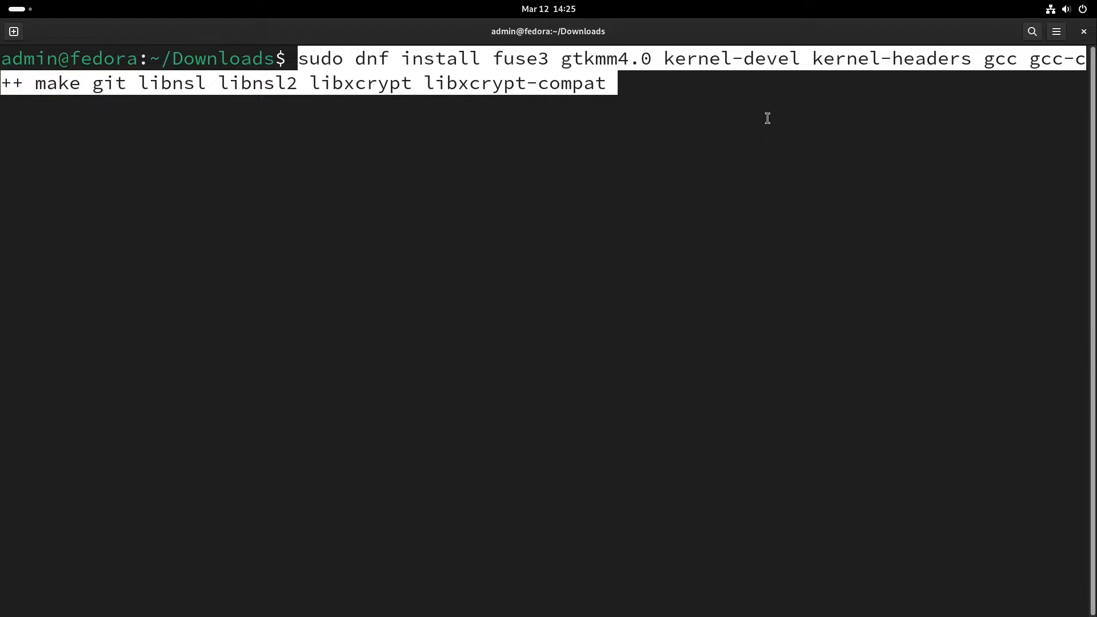
pyautogui.moveTo(32, 99)
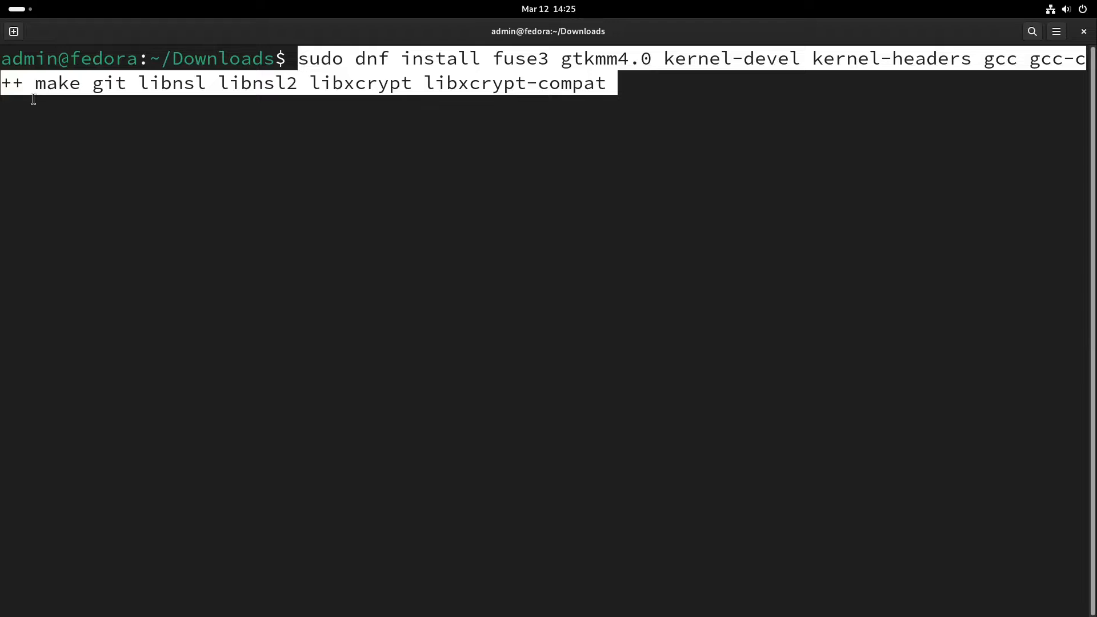
pyautogui.moveTo(115, 95)
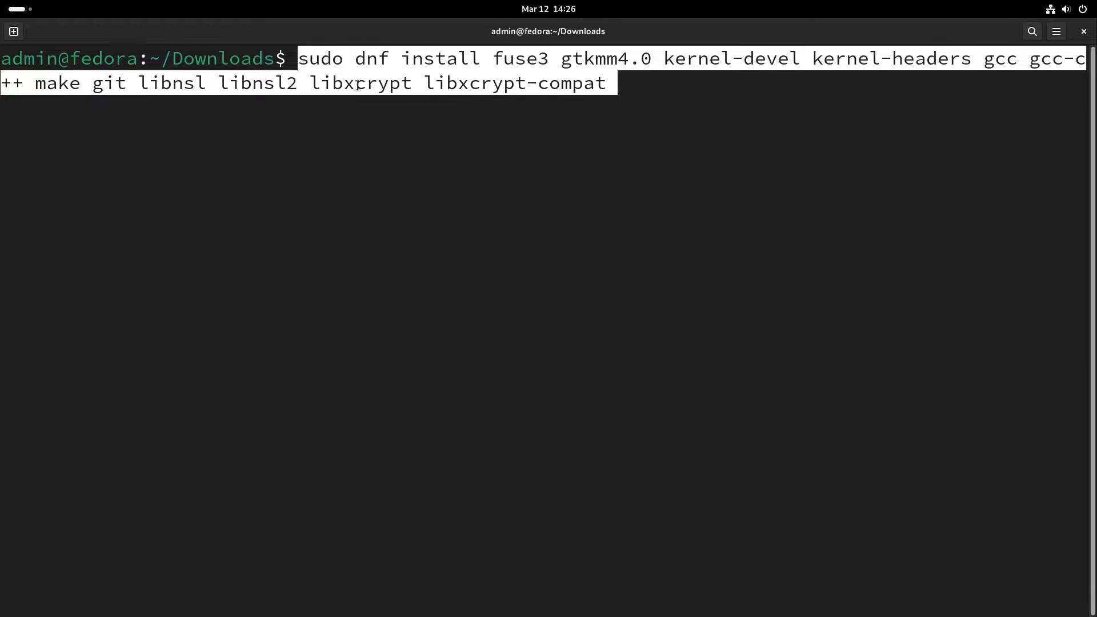
pyautogui.moveTo(362, 91)
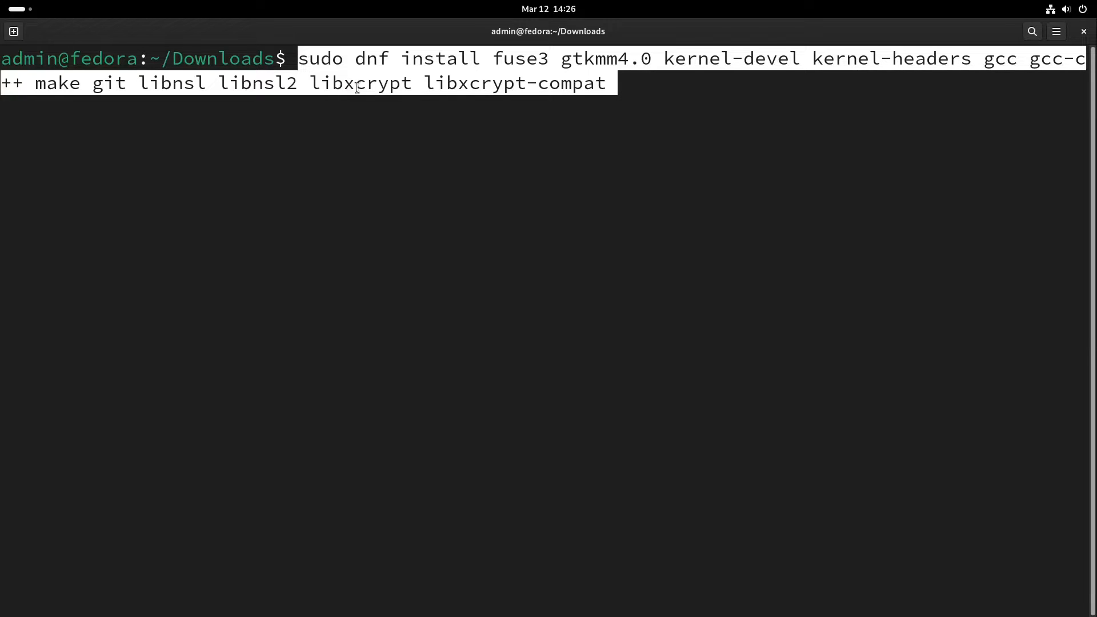
pyautogui.moveTo(363, 96)
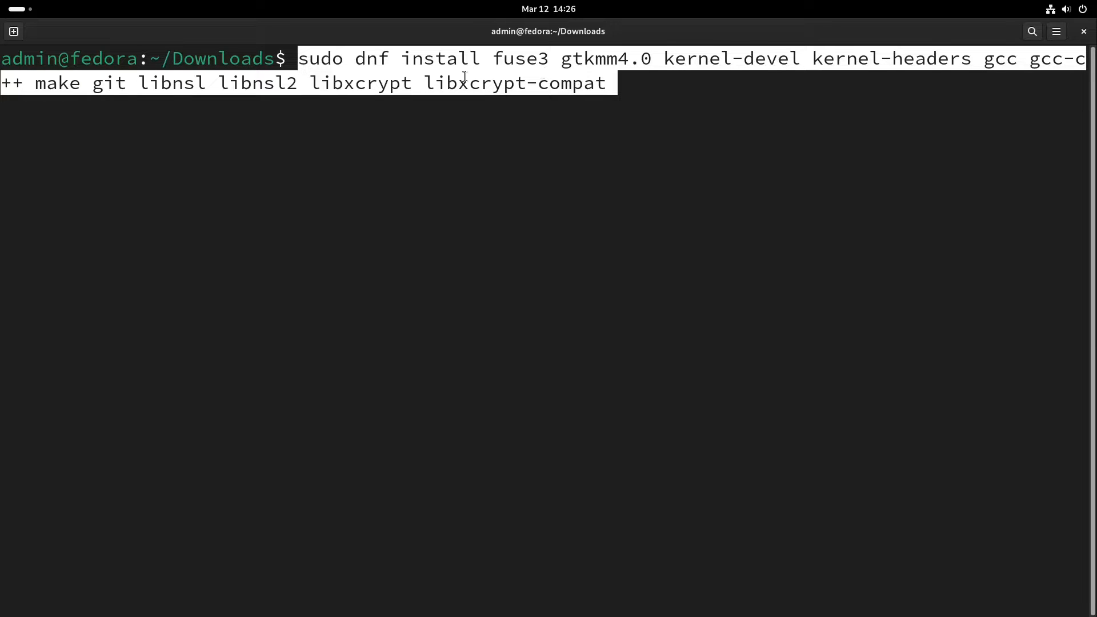
pyautogui.moveTo(588, 92)
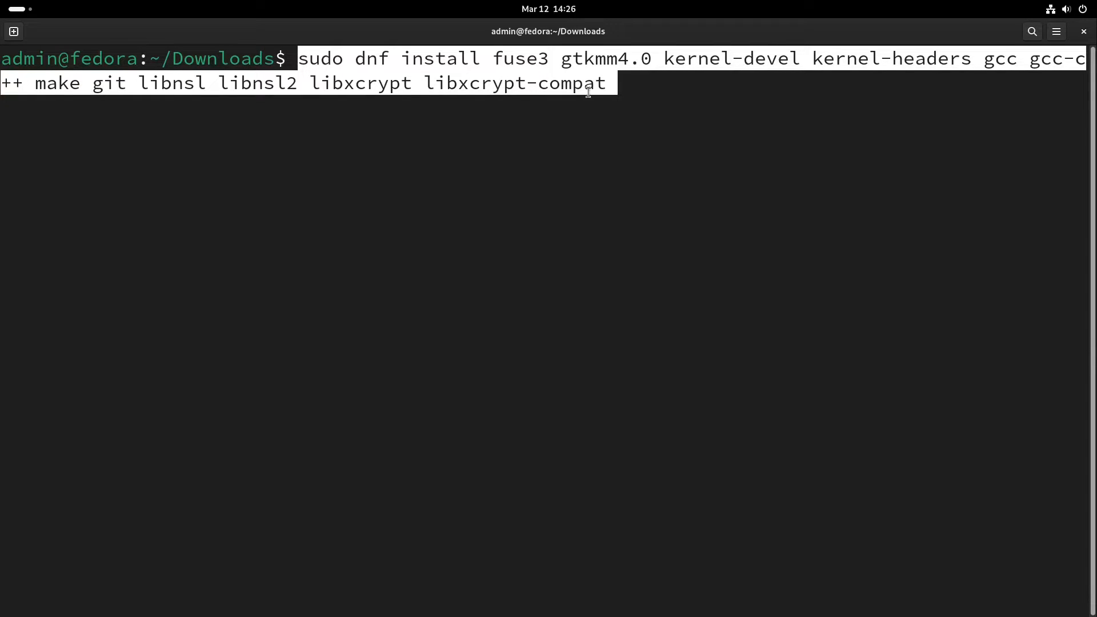
pyautogui.moveTo(623, 77)
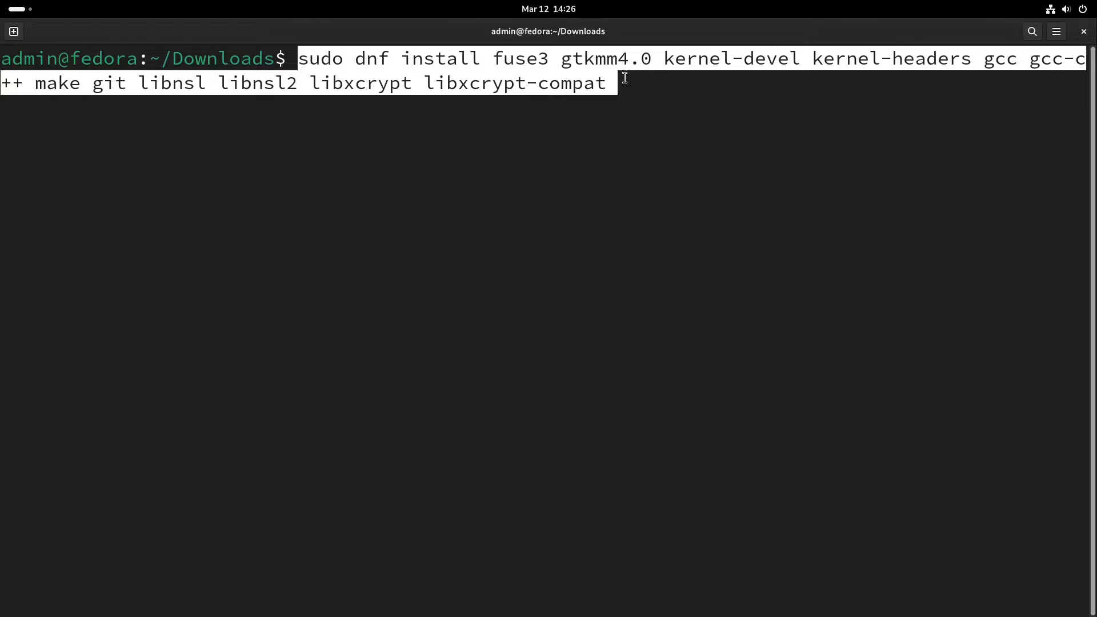
pyautogui.press('Return')
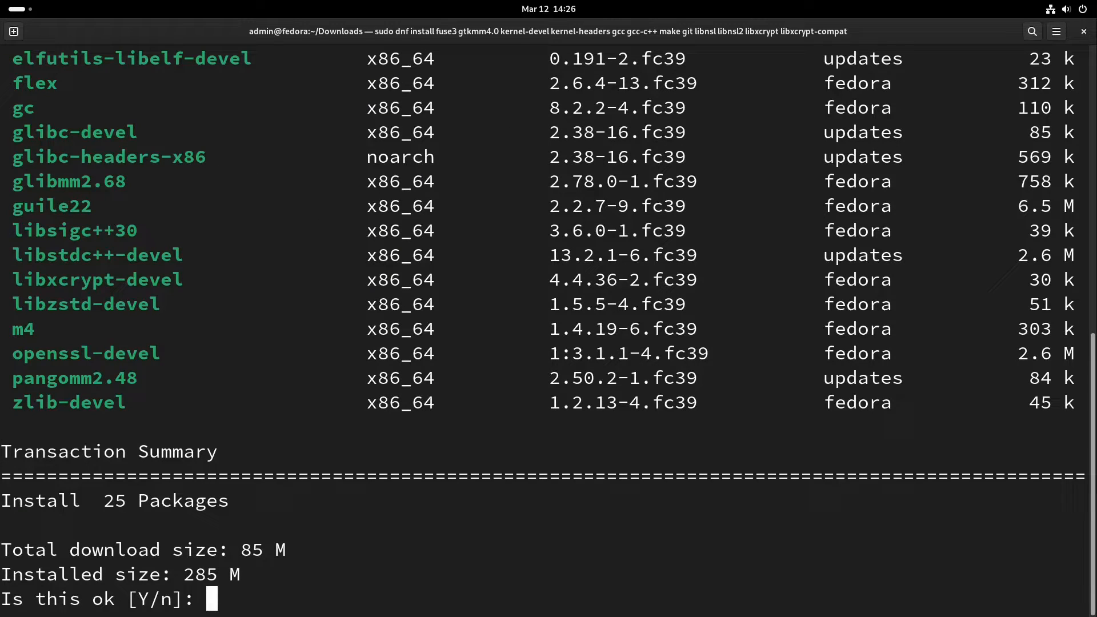
pyautogui.write('y')
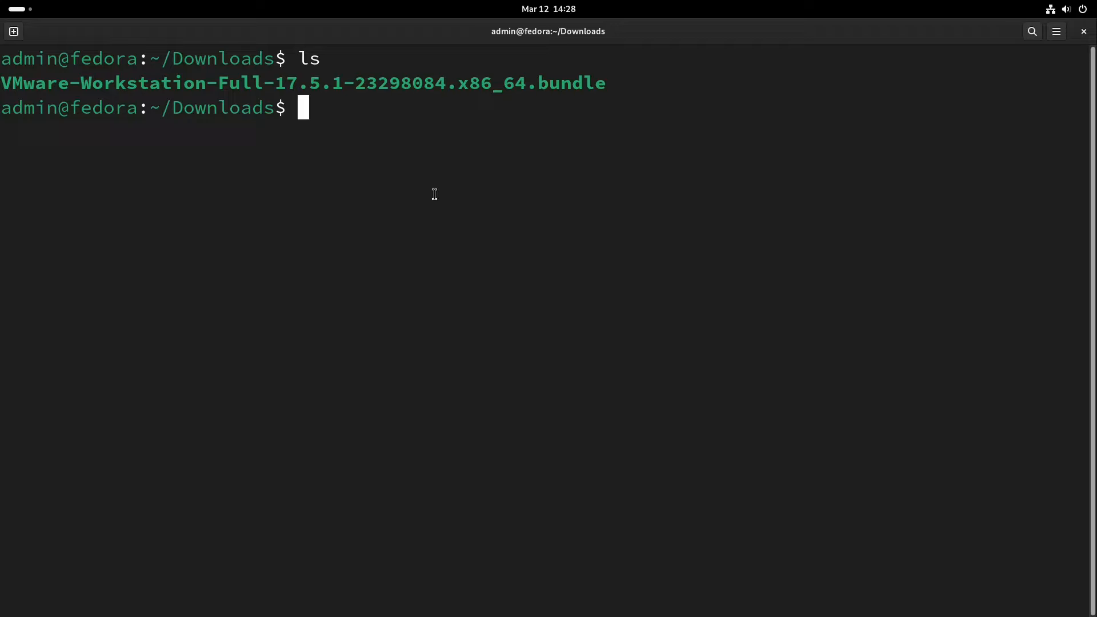
# Launch the VMware-Workstation-Full-17.5.1 bundle installer with sudo.
pyautogui.write('sudo ./VMware-Workstation-Full-17.5.1-23298084.x86_64.bundle')
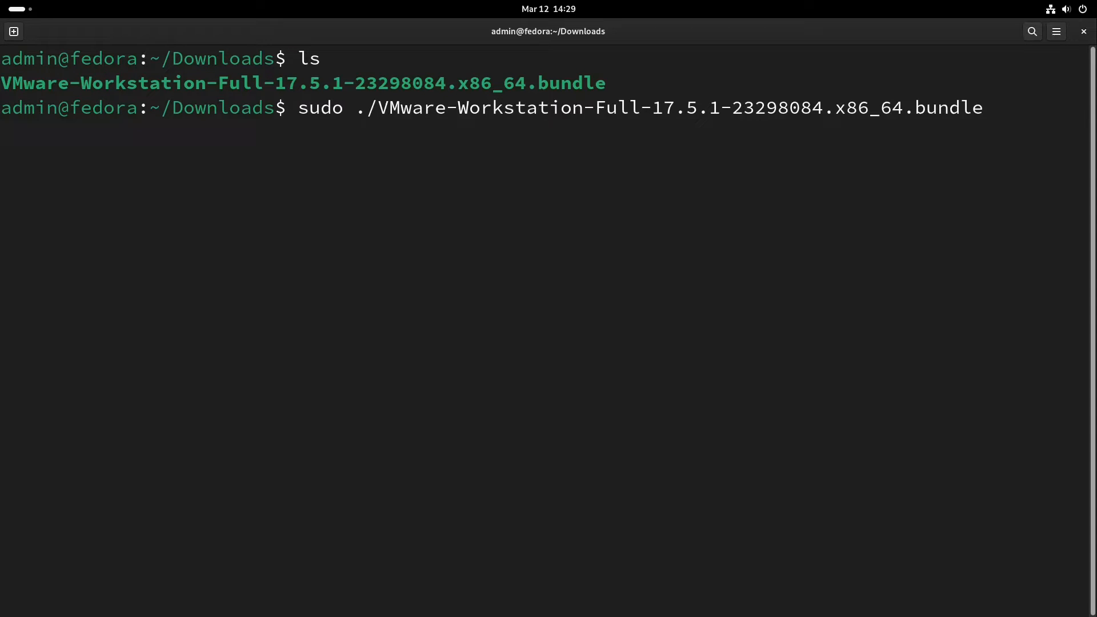
pyautogui.press('Return')
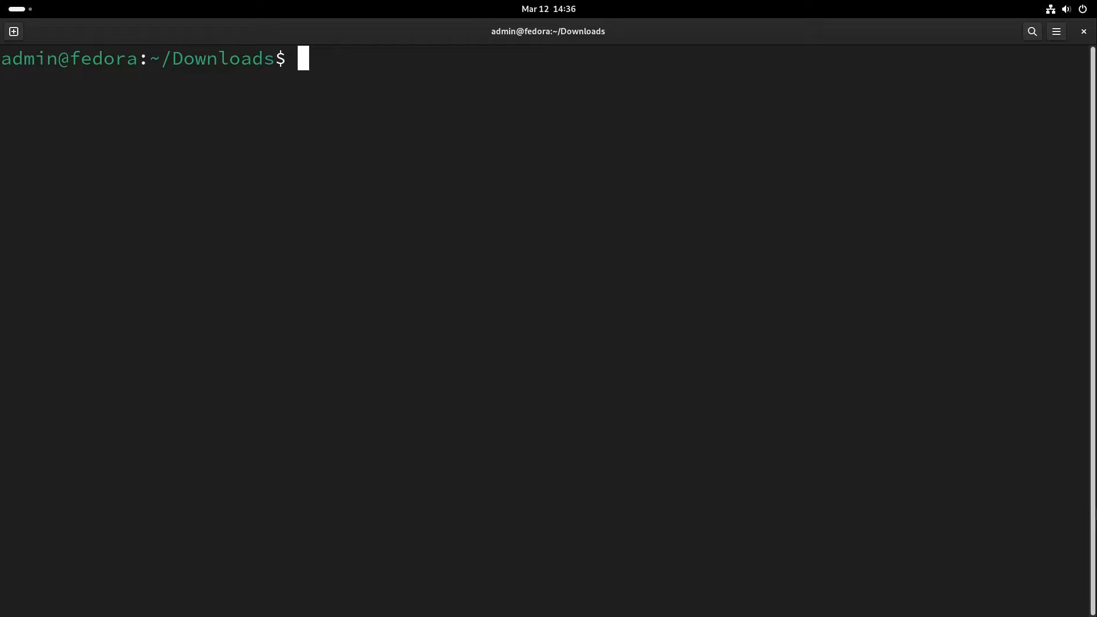
pyautogui.moveTo(669, 336)
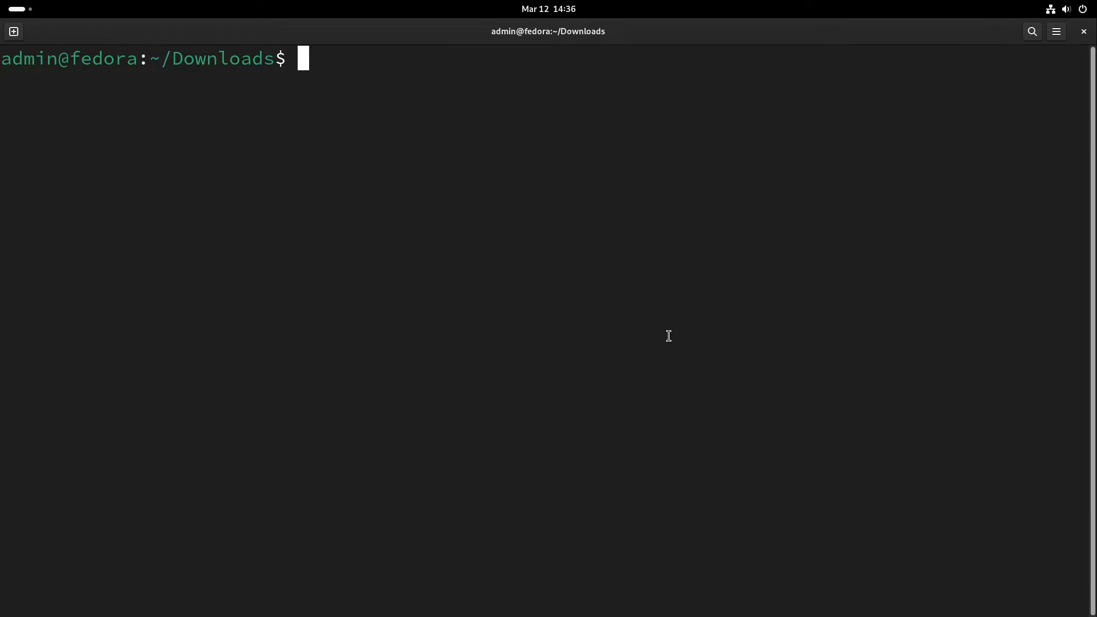
# Fetch the vmware-host-modules workstation-17.5.1.tar.gz archive from GitHub with wget and prepare its tar extraction.
pyautogui.write('wget https://github.com/mkubecek/vmware-host-modules/archive/workstation-17.5.1.tar.gz')
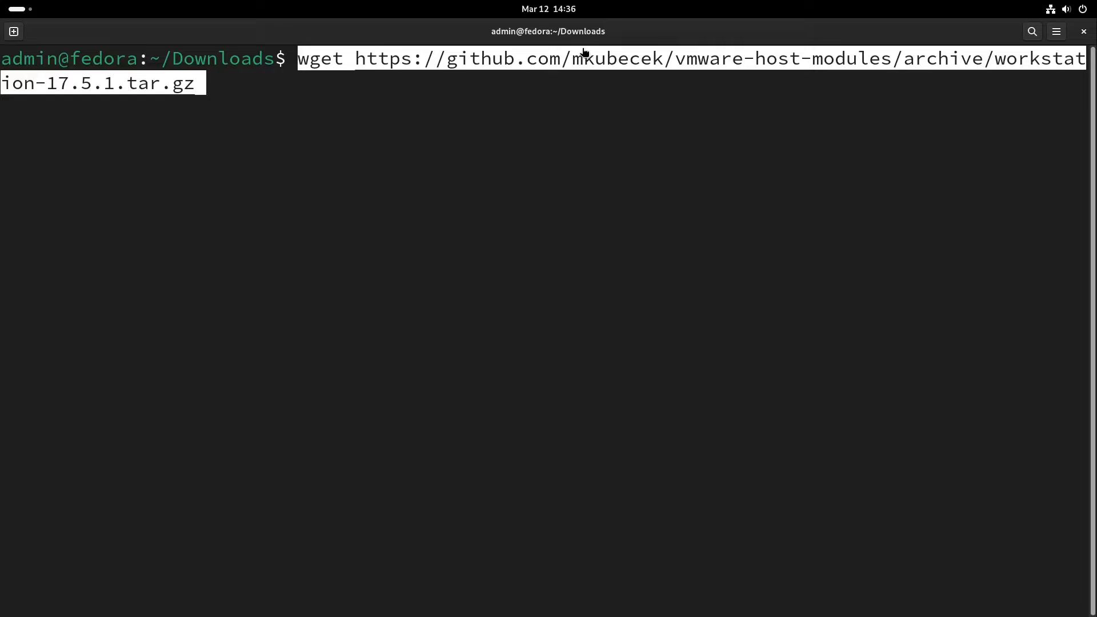
pyautogui.moveTo(431, 96)
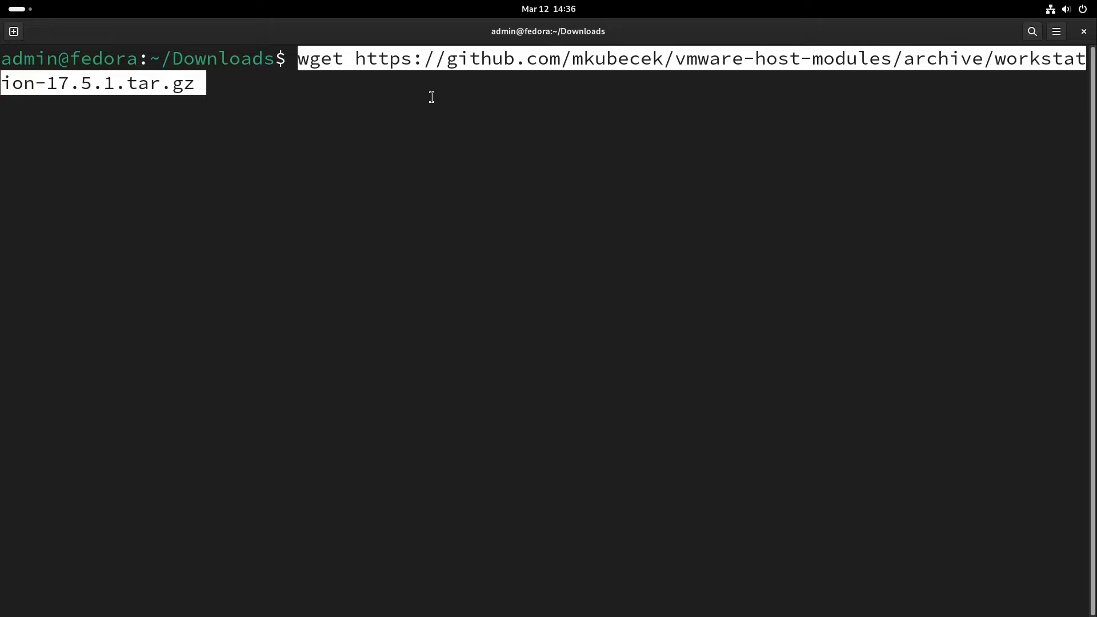
pyautogui.press('Return')
pyautogui.write('ls')
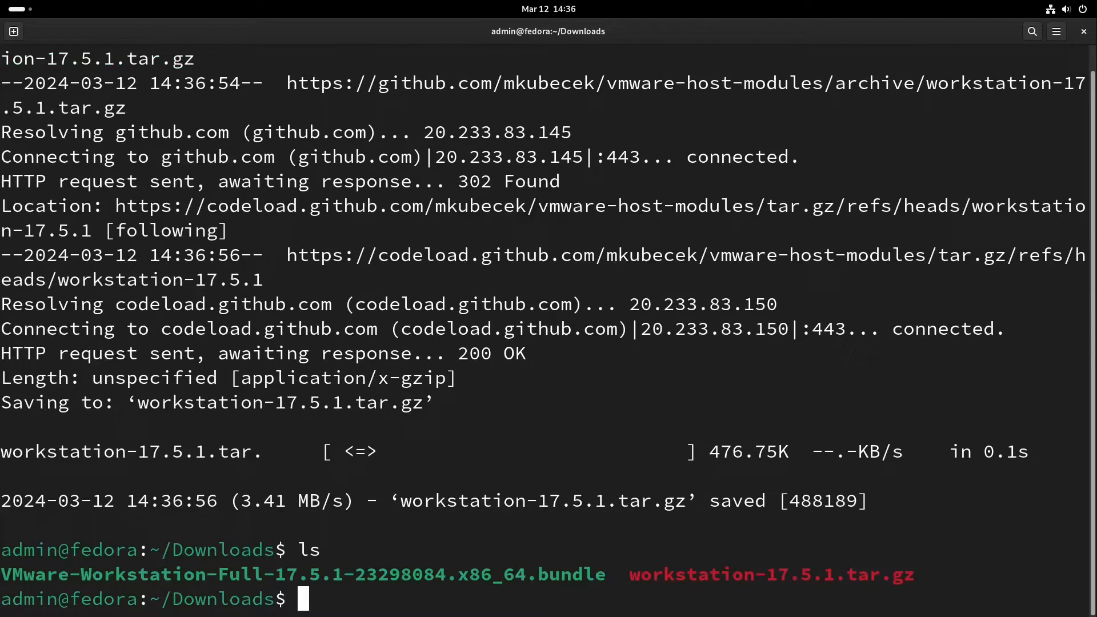
pyautogui.moveTo(788, 538)
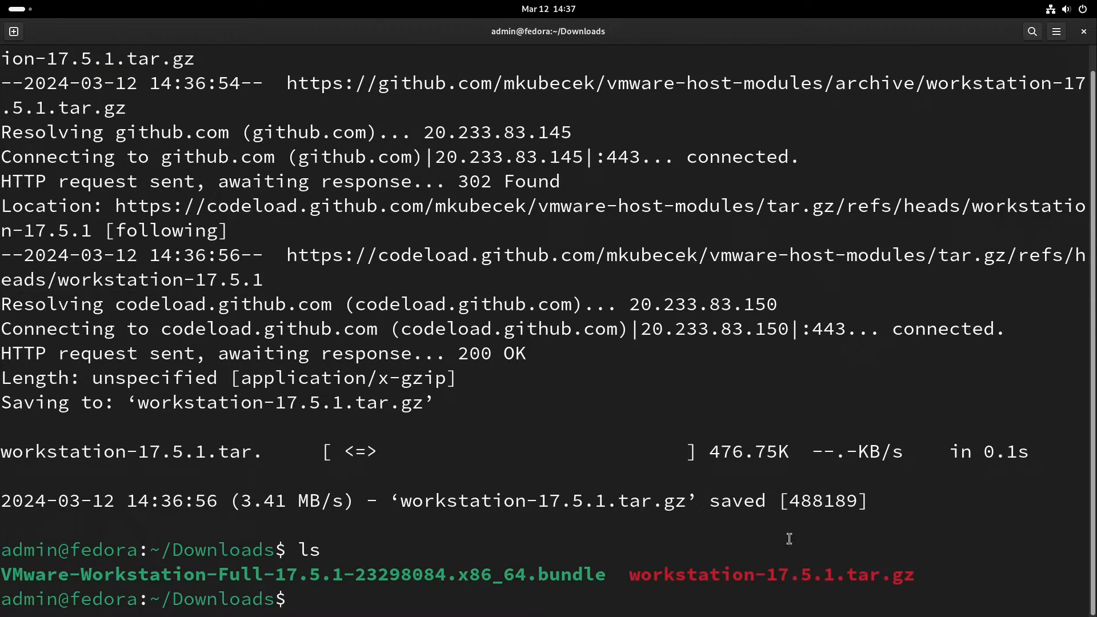
pyautogui.doubleClick(797, 575)
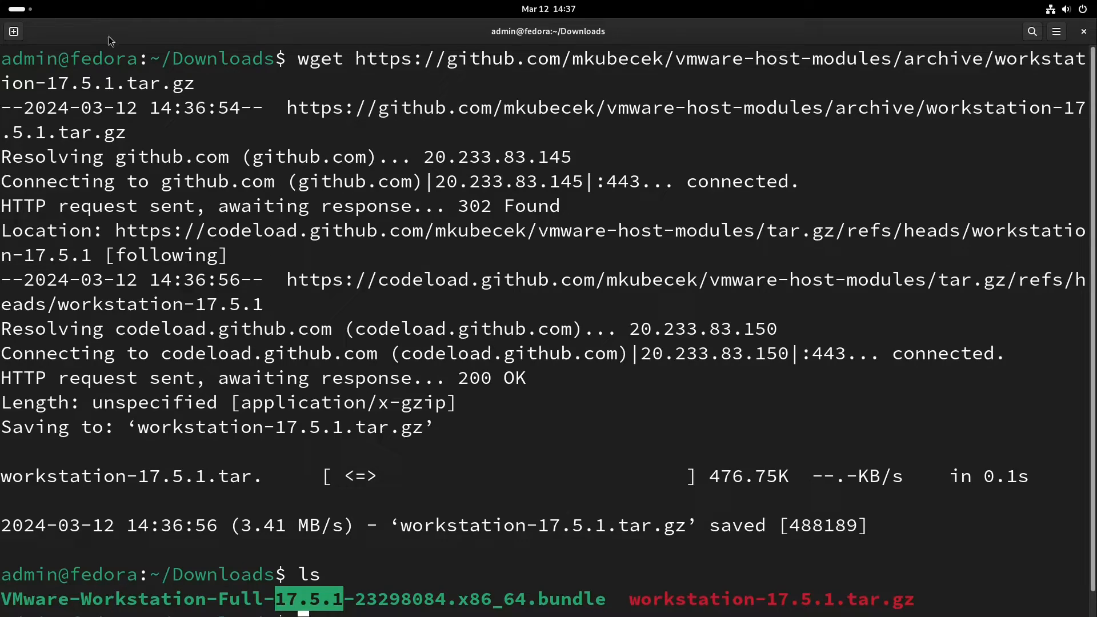
pyautogui.moveTo(53, 82)
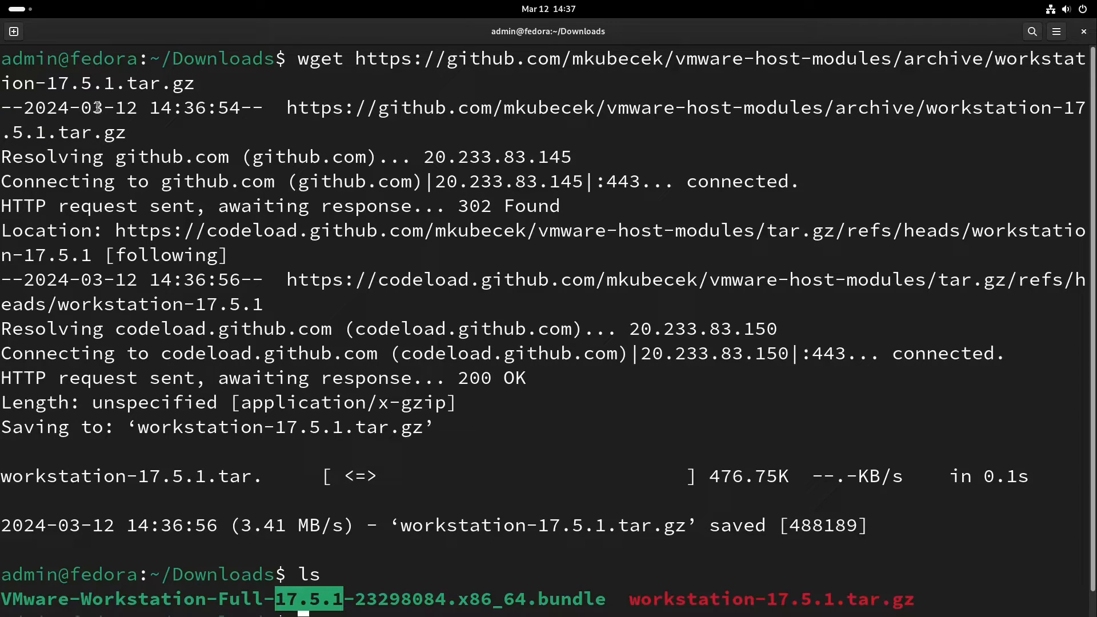
pyautogui.moveTo(95, 84)
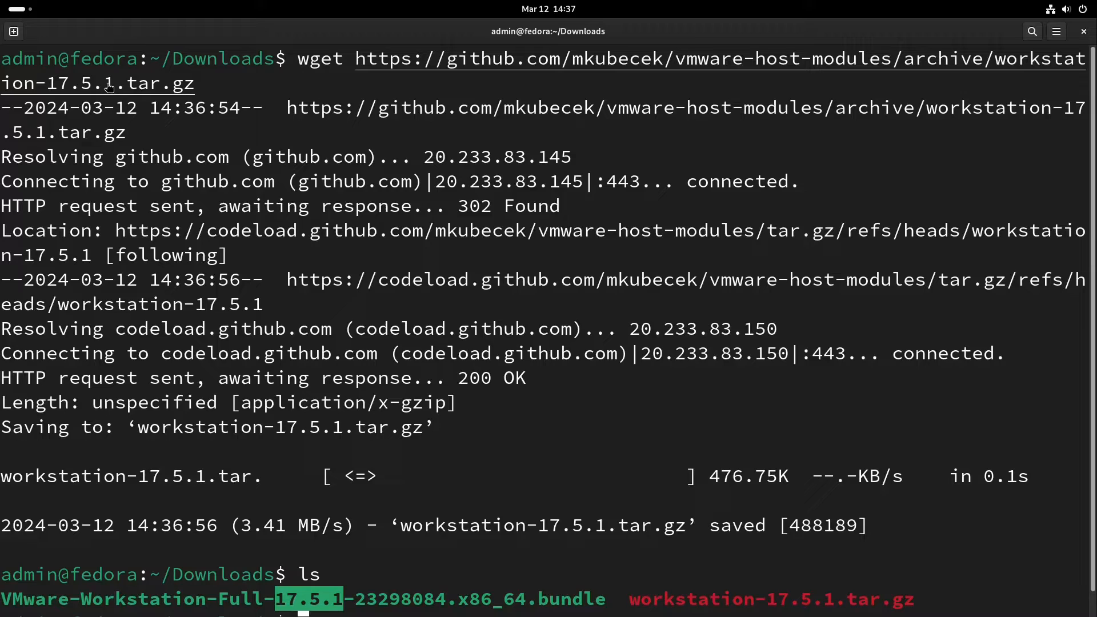
pyautogui.moveTo(210, 182)
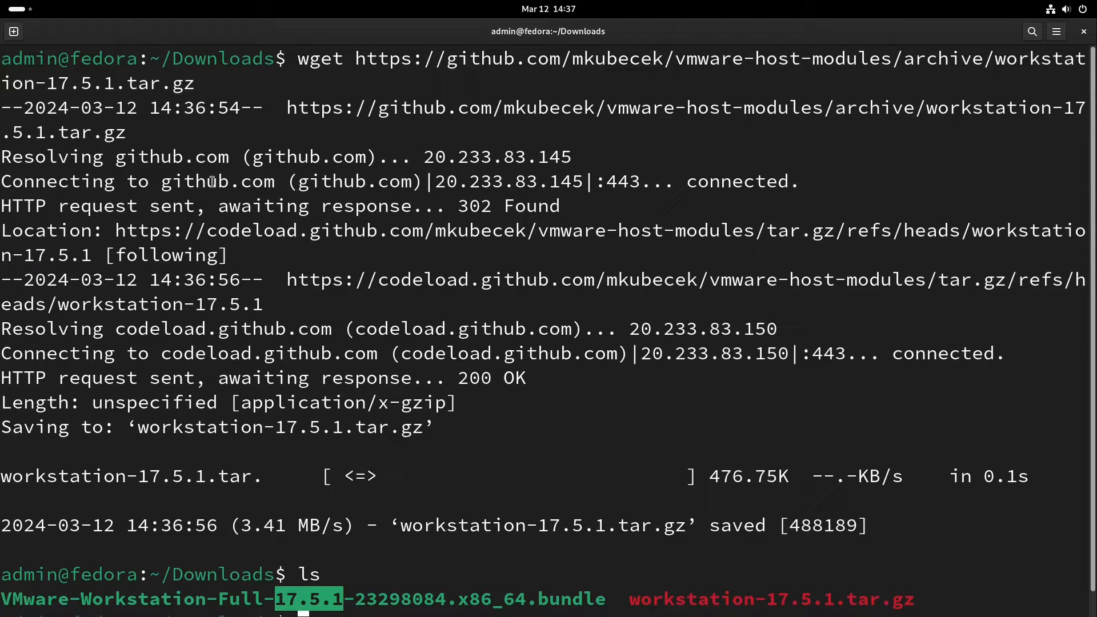
pyautogui.write('tar -xzf workstation-17.5.1.tar.gz')
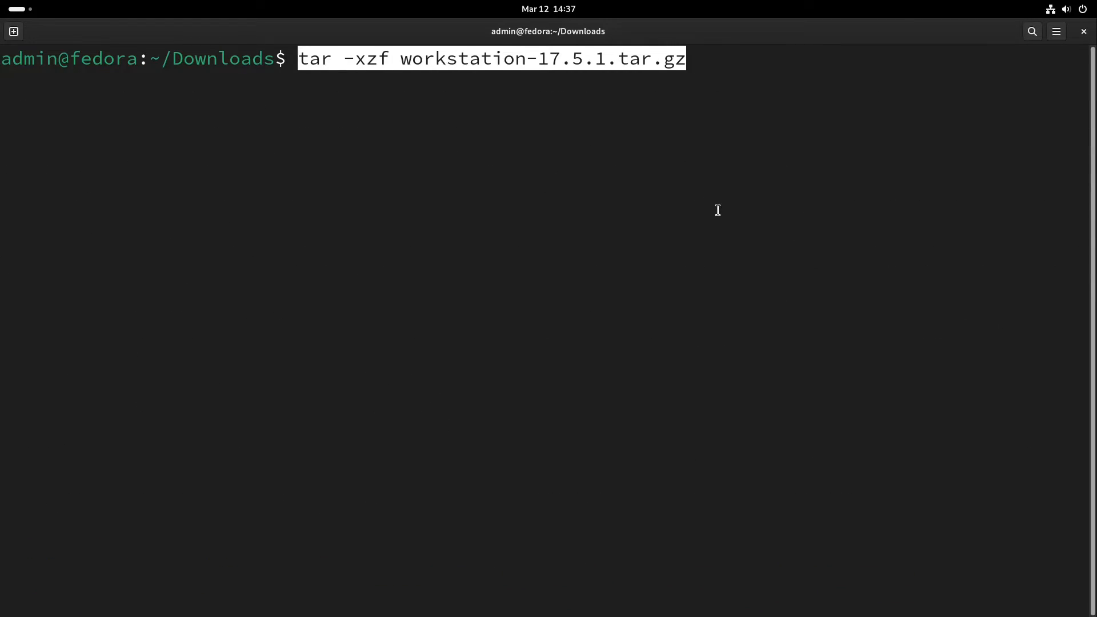
# Extract workstation-17.5.1.tar.gz and change into vmware-host-modules-workstation-17.5.1.
pyautogui.press('Return')
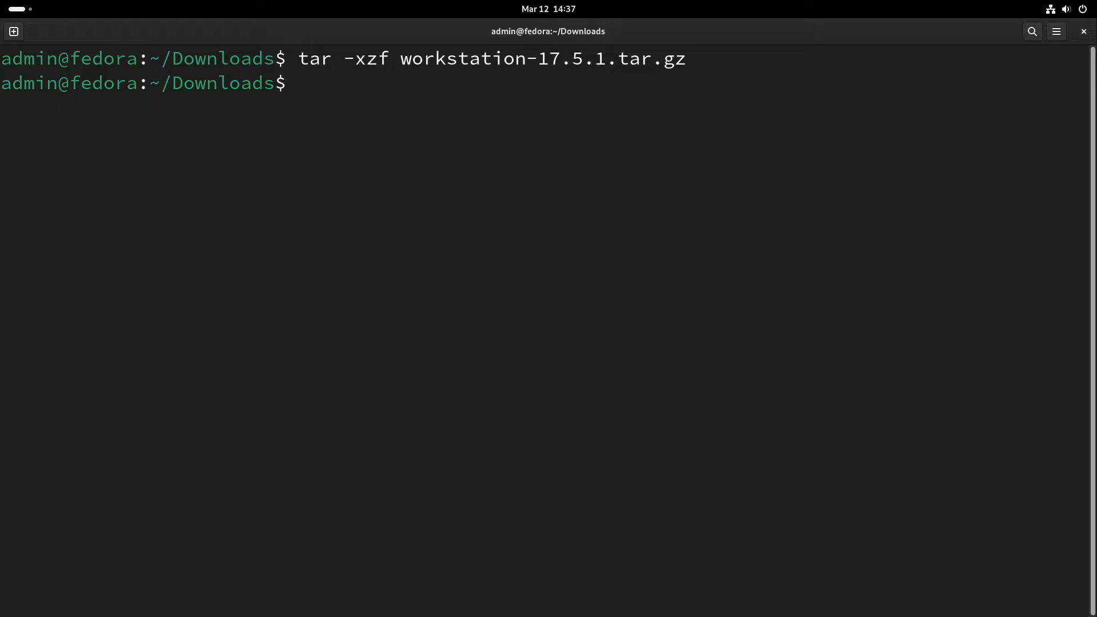
pyautogui.press('Return')
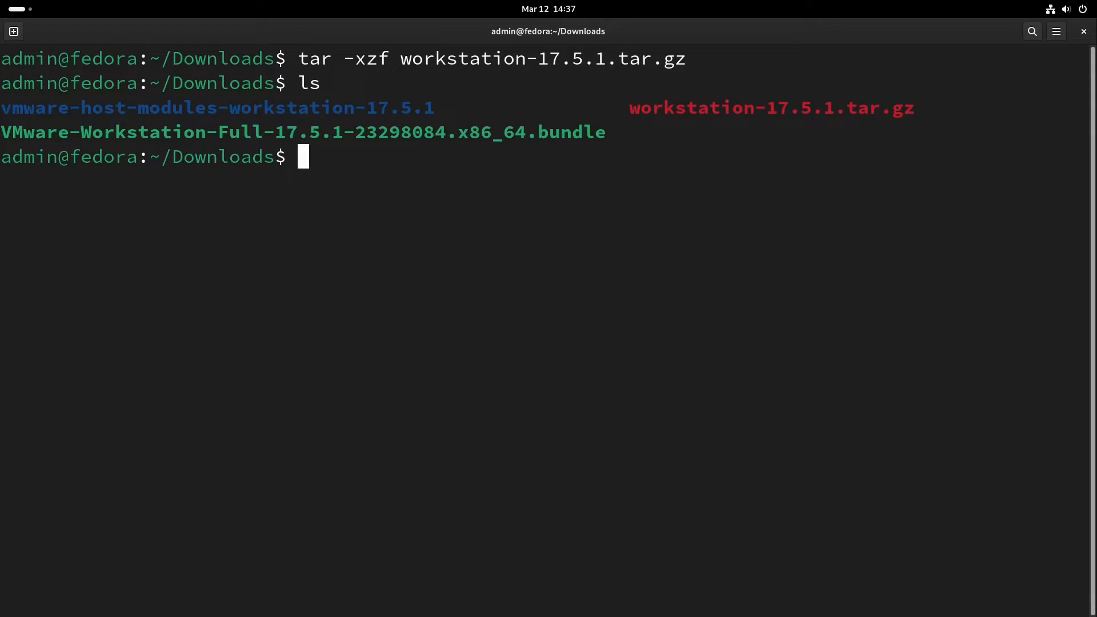
pyautogui.moveTo(521, 224)
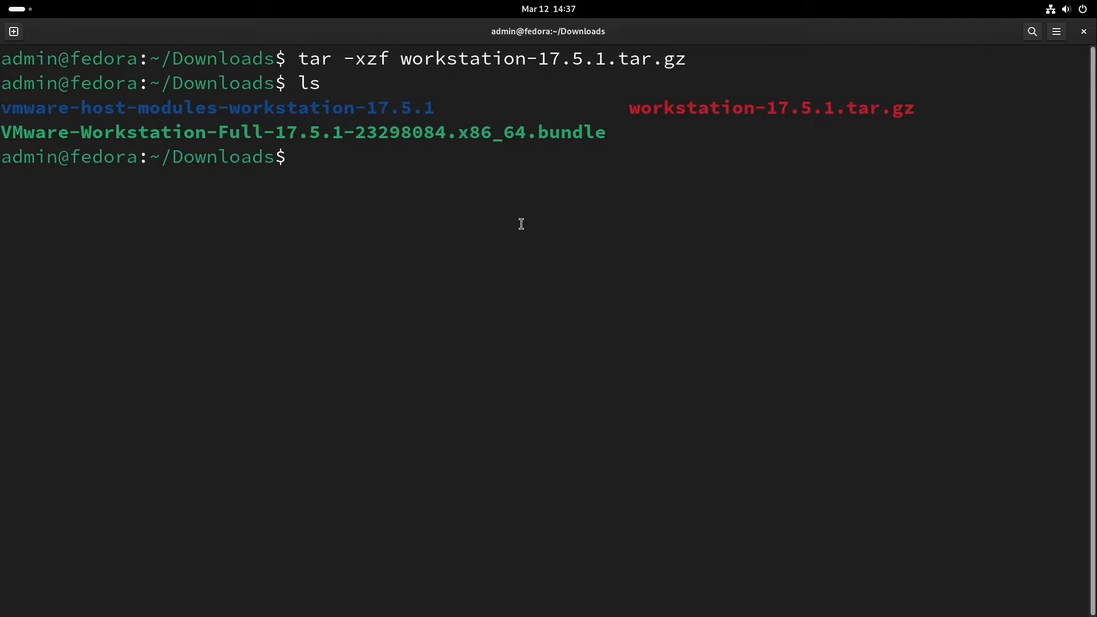
pyautogui.write('cd')
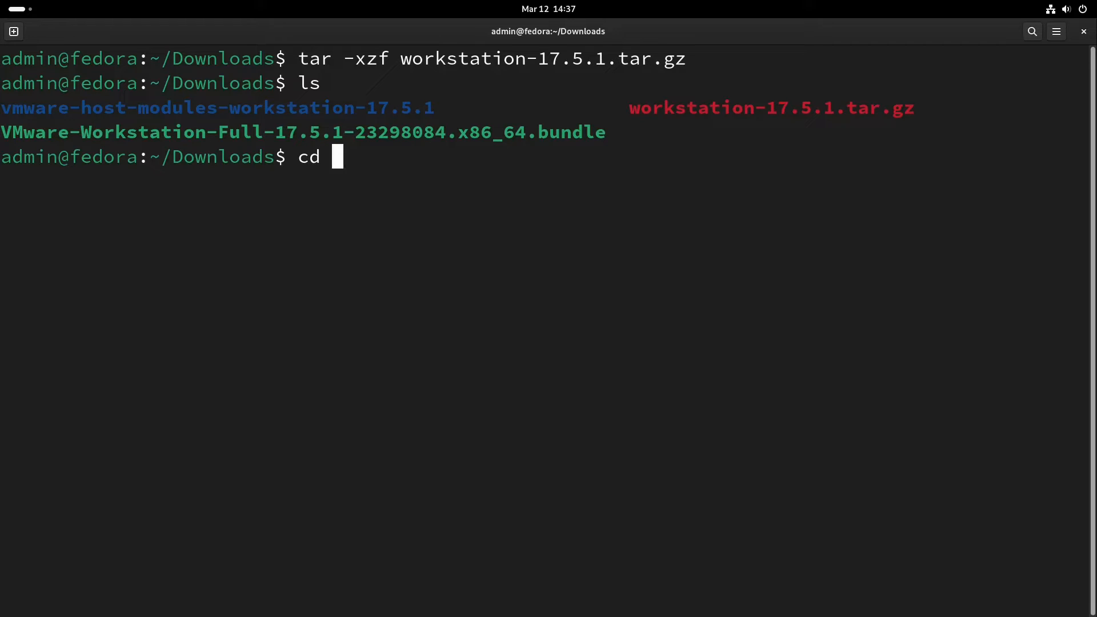
pyautogui.press('Return')
pyautogui.write('ls')
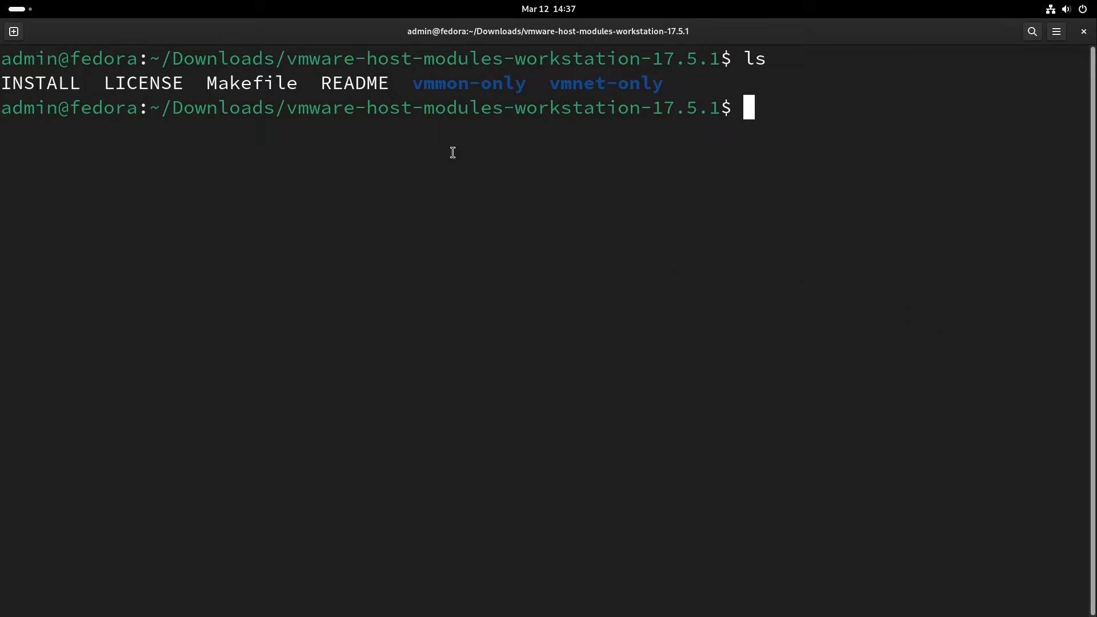
# Copy vmmon.tar and vmnet.tar into /usr/lib/vmware/modules with sudo.
pyautogui.doubleClick(468, 84)
pyautogui.write('tar -cf vmmon.tar vmmon-only')
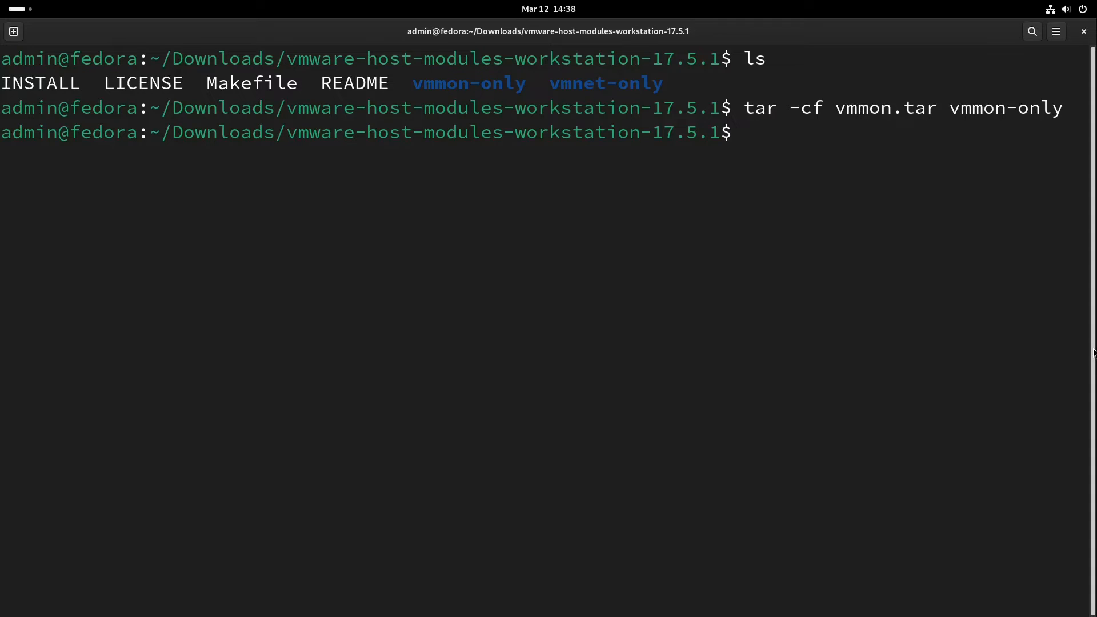
pyautogui.press('Return')
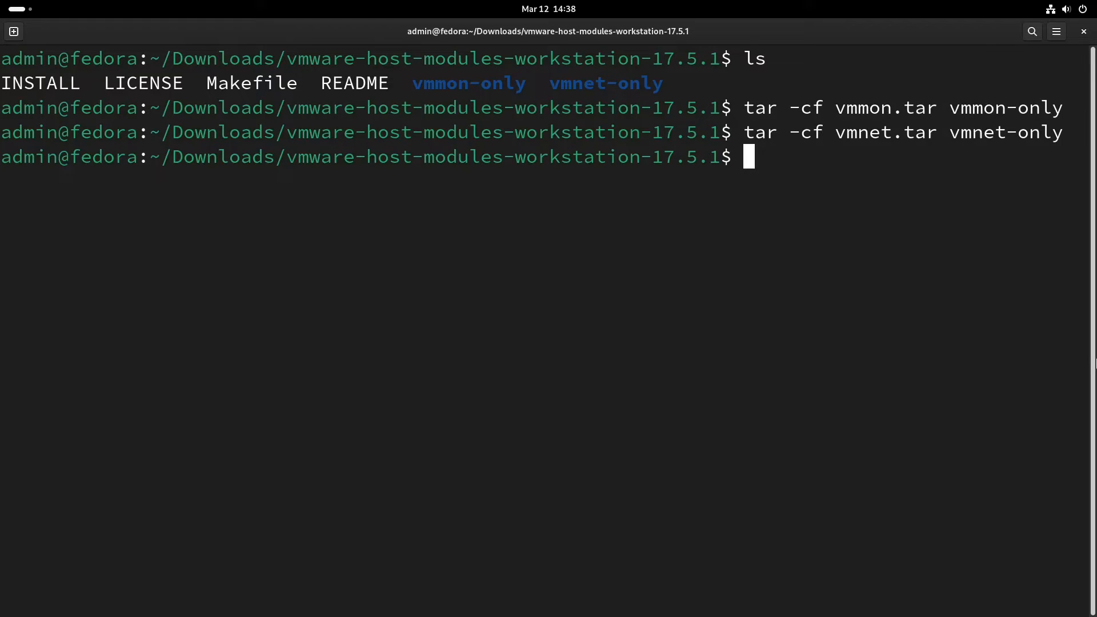
pyautogui.moveTo(911, 372)
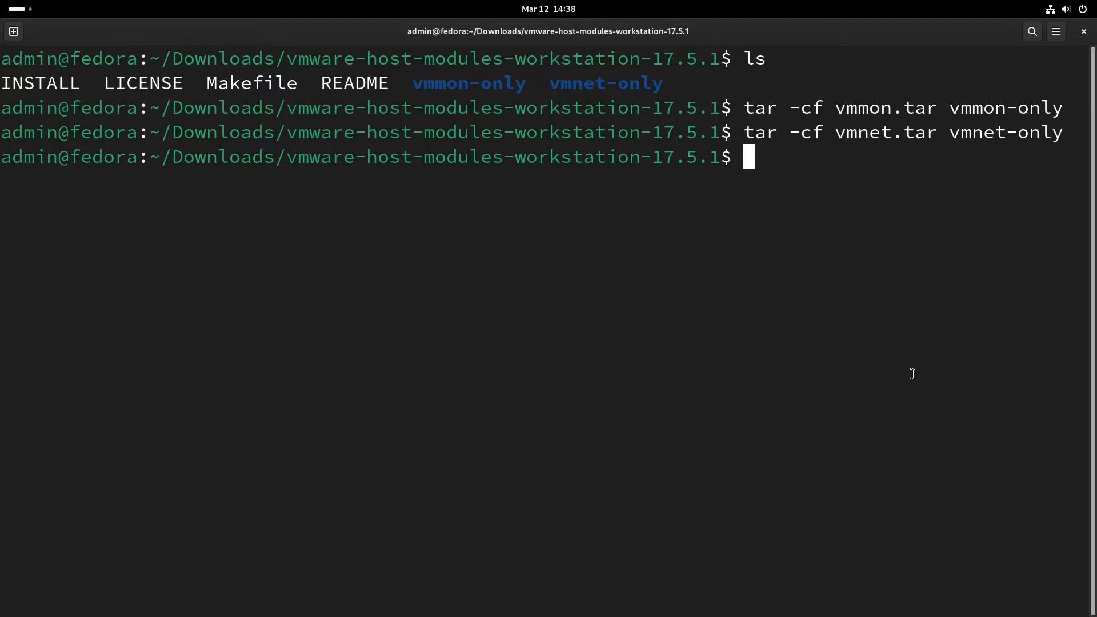
pyautogui.write('sudo cp -v vmmon.tar vmnet.tar /usr/lib/vmware/modules')
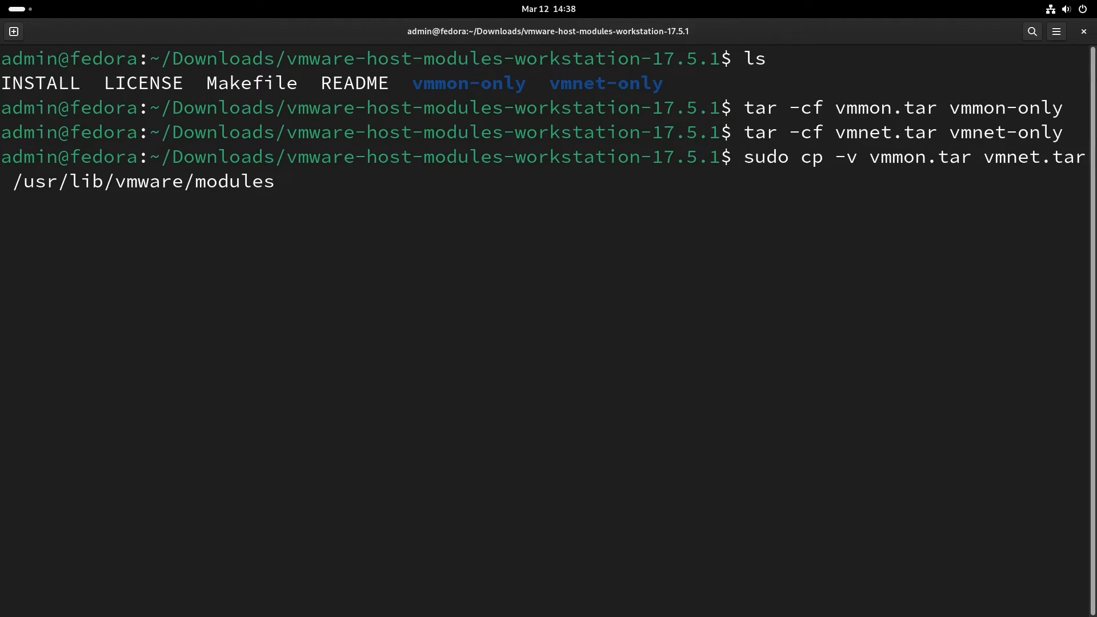
pyautogui.press('Return')
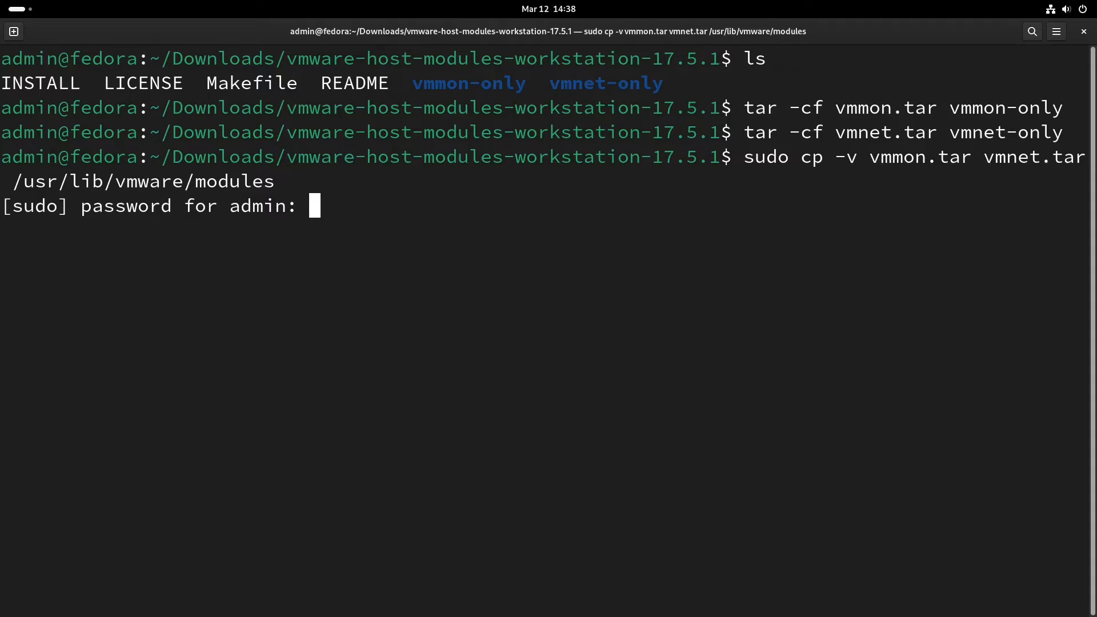
pyautogui.press('Return')
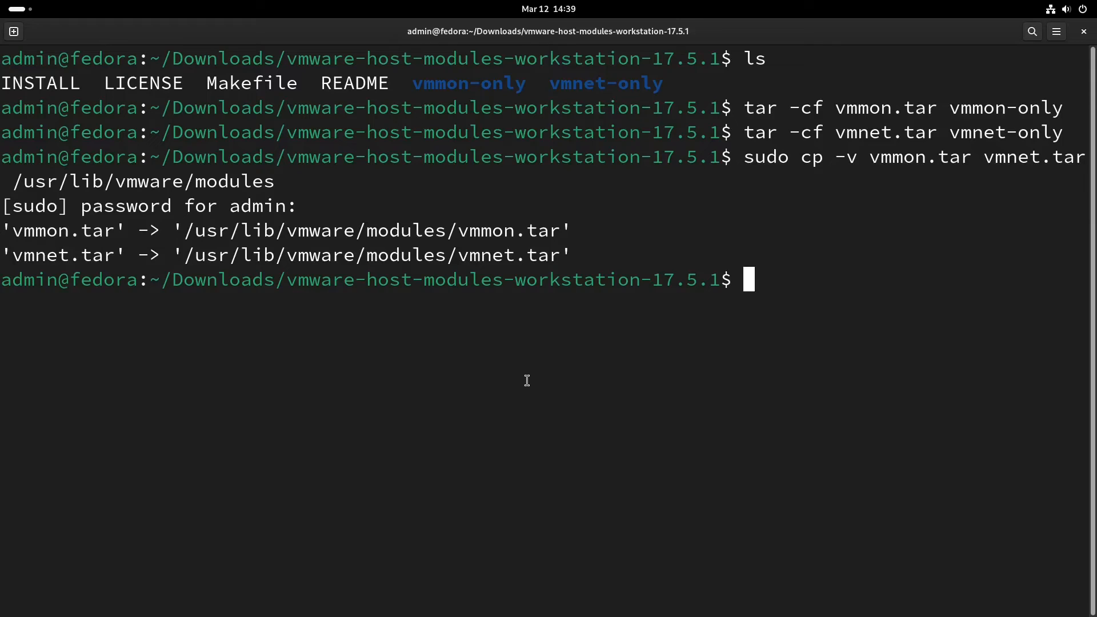
pyautogui.moveTo(593, 370)
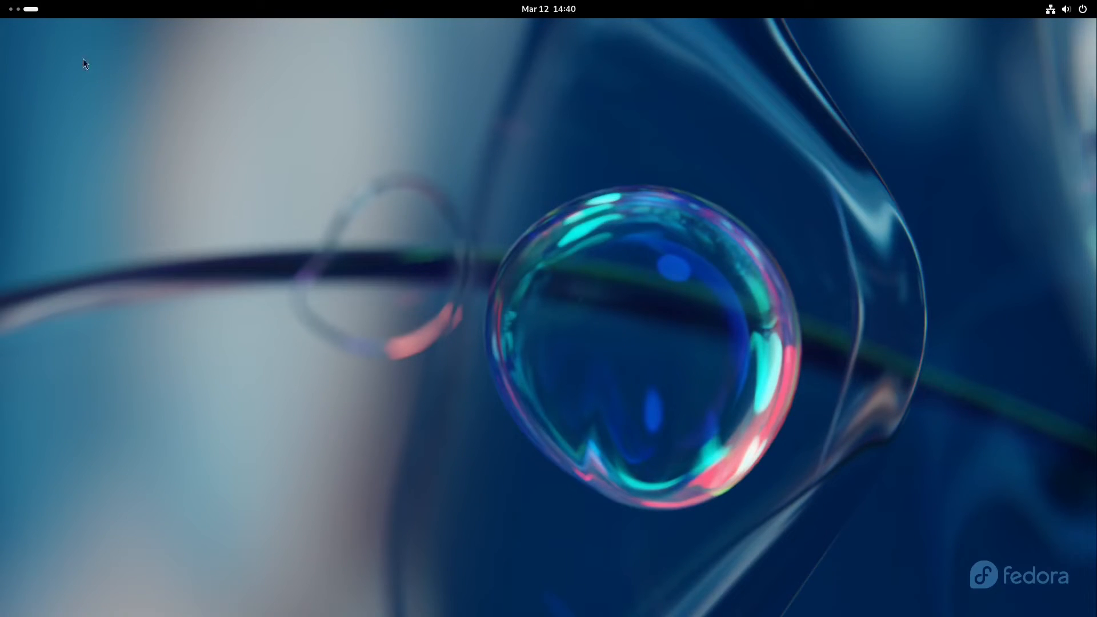
# Launch VMware Workstation from the Activities search for 'vmw'.
pyautogui.click(27, 8)
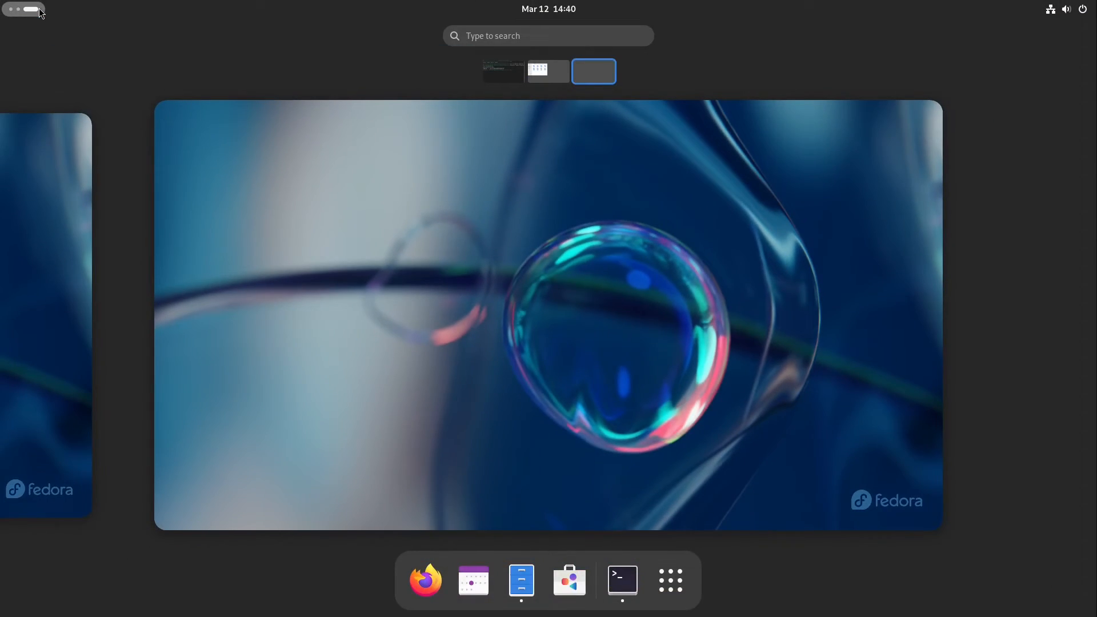
pyautogui.write('vmw')
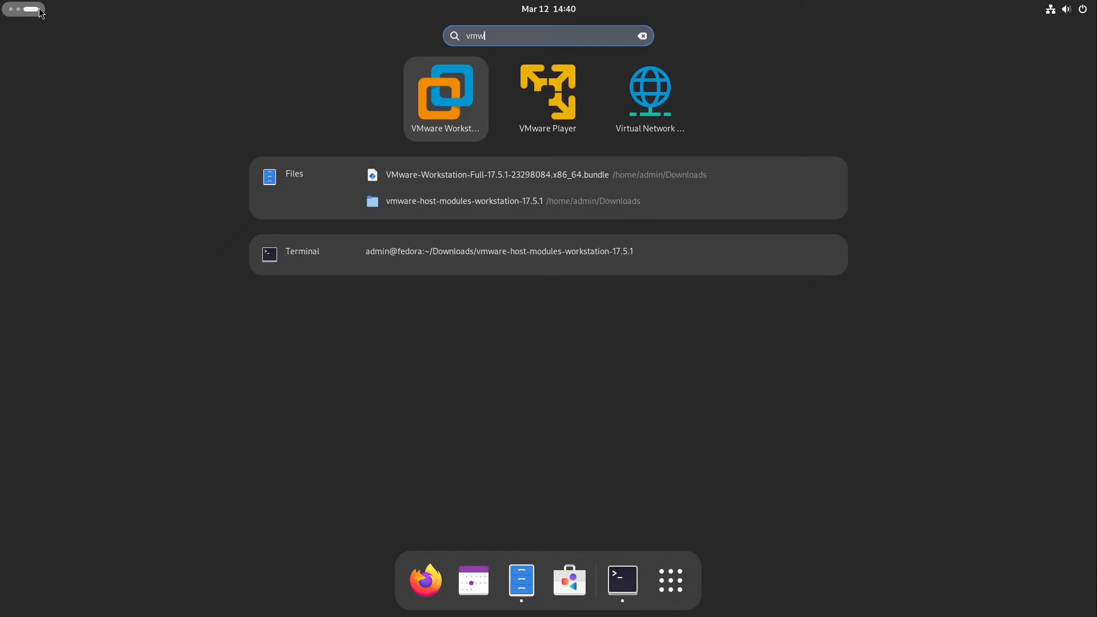
pyautogui.click(445, 99)
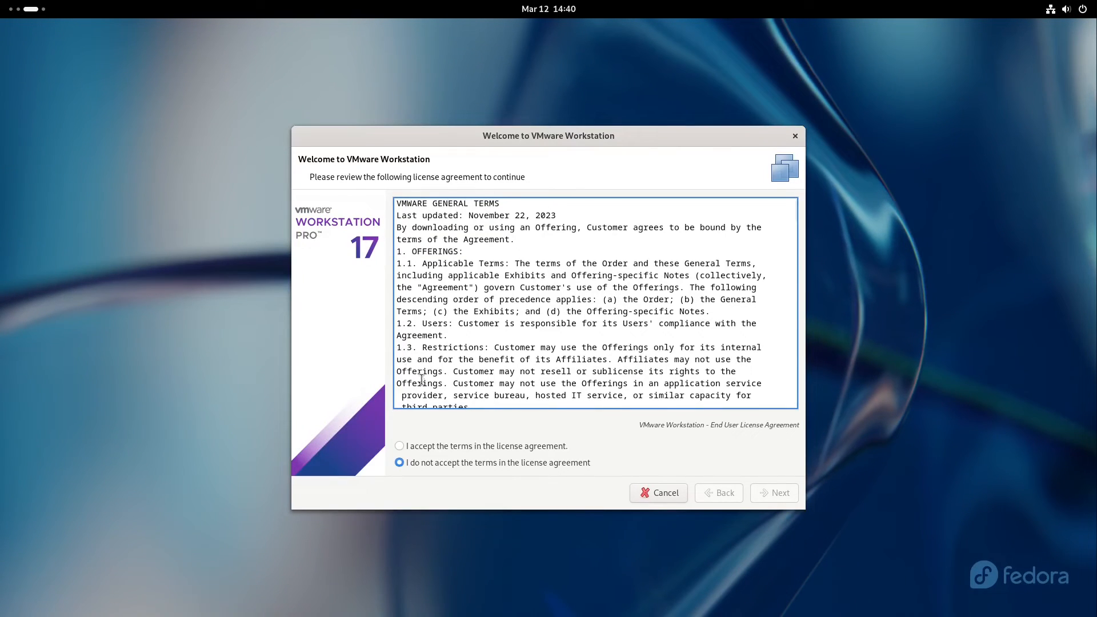
# Accept both license agreements and move past the update-check and CEIP questions.
pyautogui.click(398, 445)
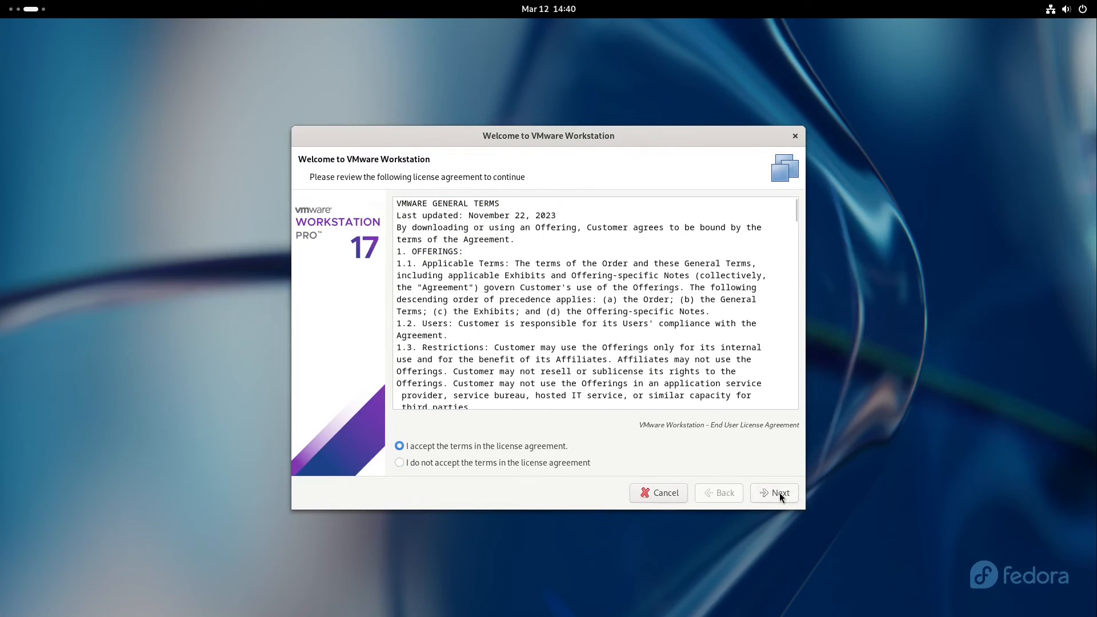
pyautogui.click(779, 492)
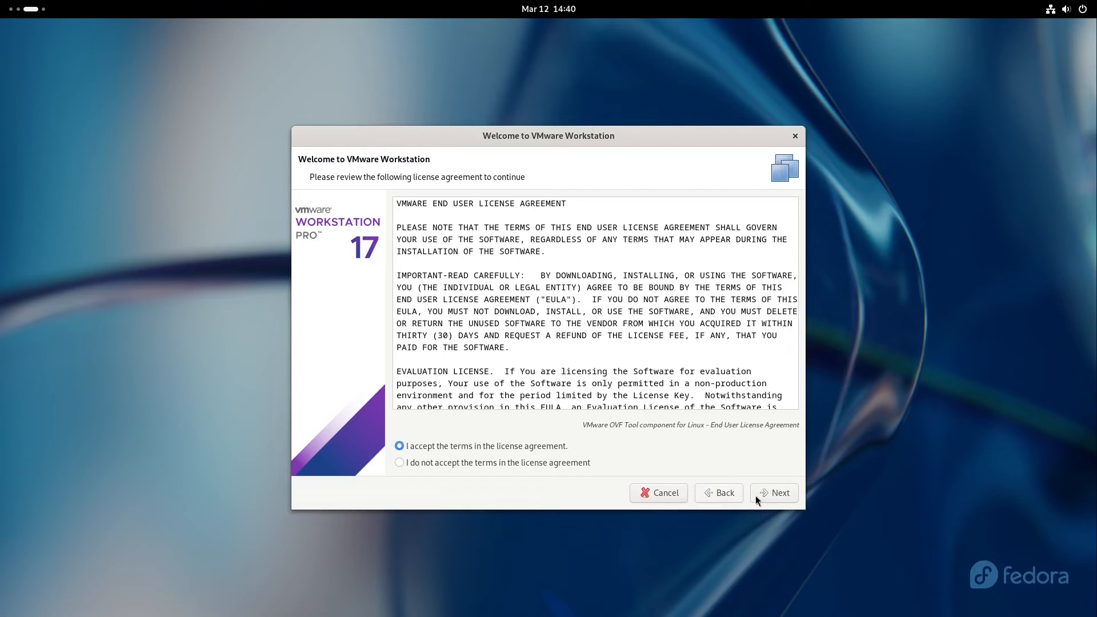
pyautogui.click(774, 493)
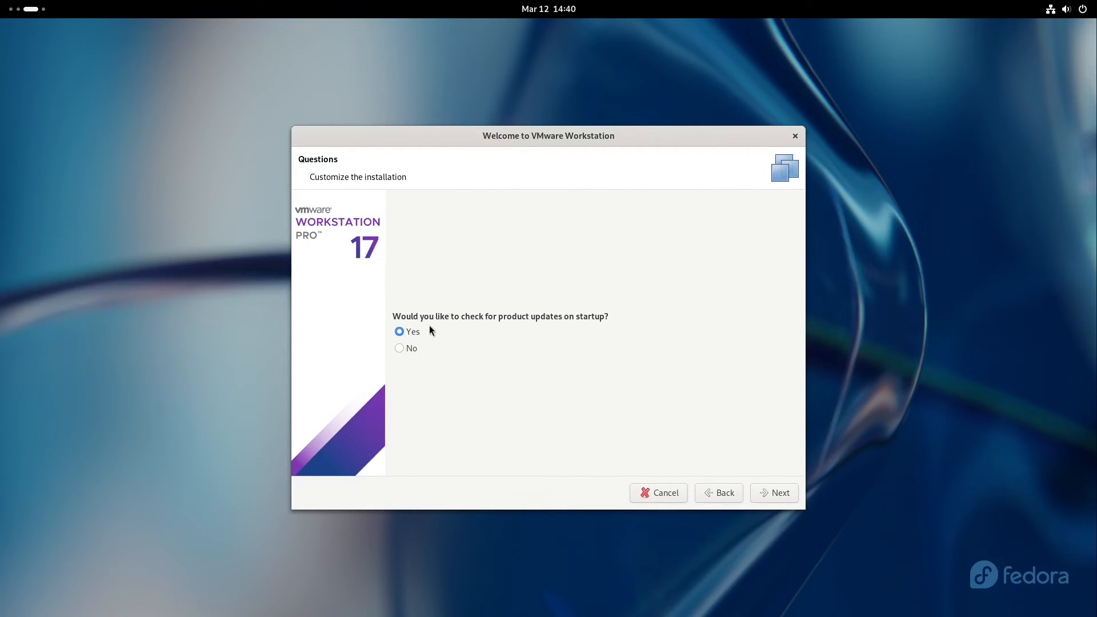
pyautogui.moveTo(515, 328)
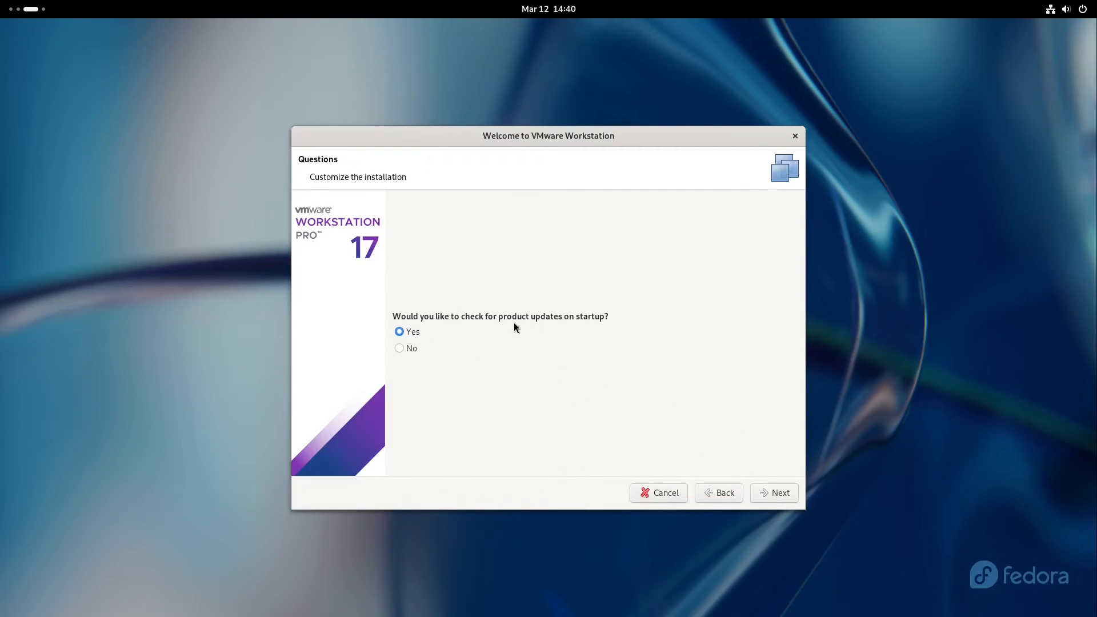
pyautogui.moveTo(773, 493)
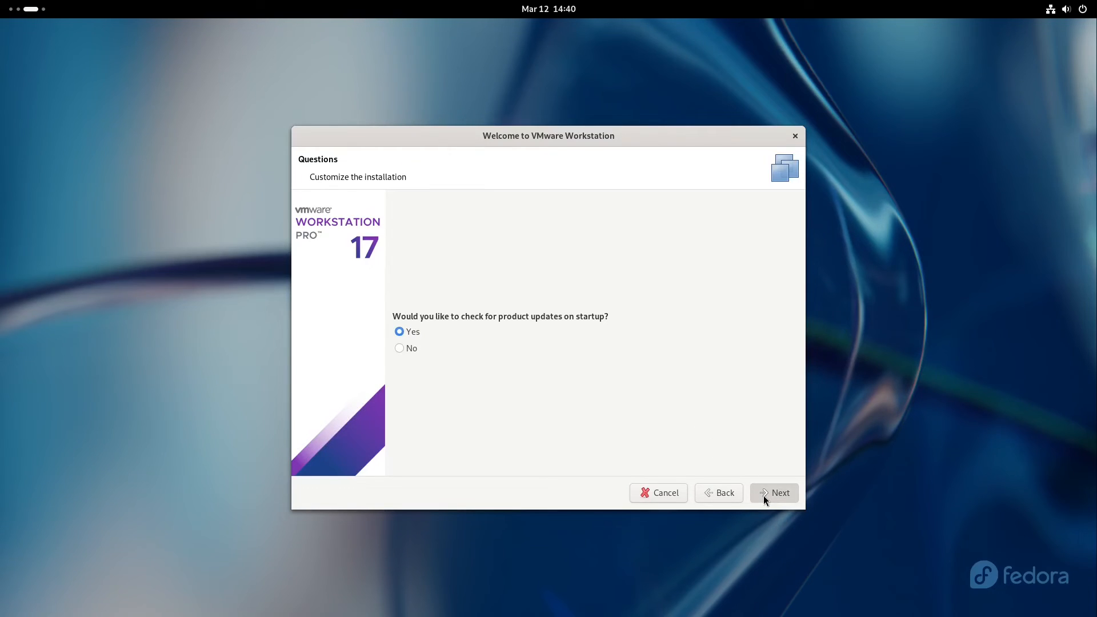
pyautogui.click(774, 493)
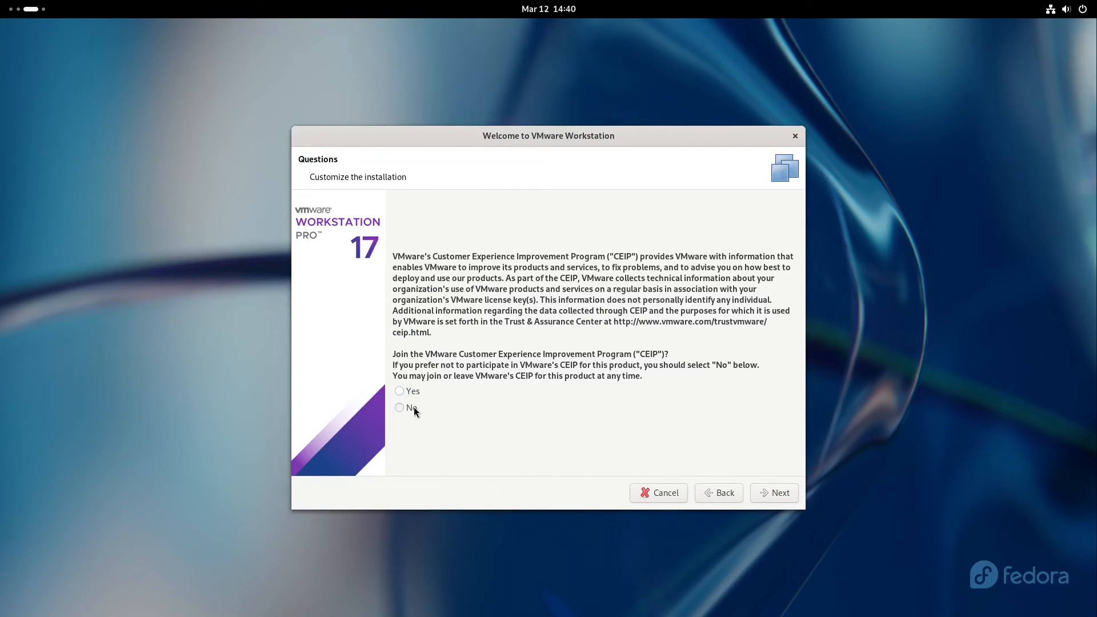
pyautogui.click(778, 492)
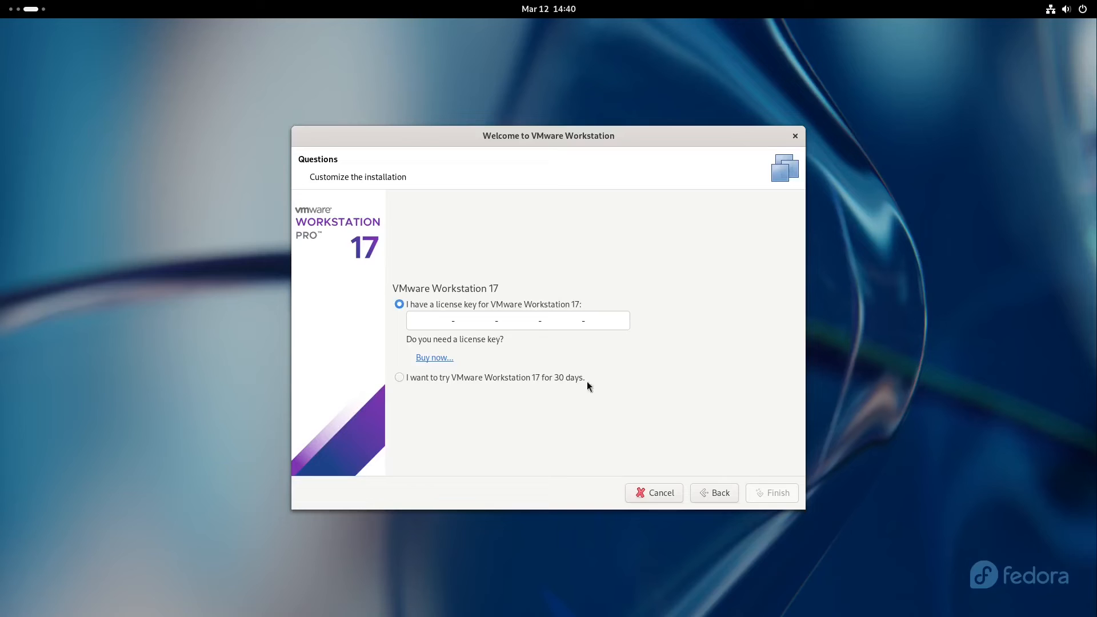
# Enter the license key and finish the welcome wizard.
pyautogui.click(434, 319)
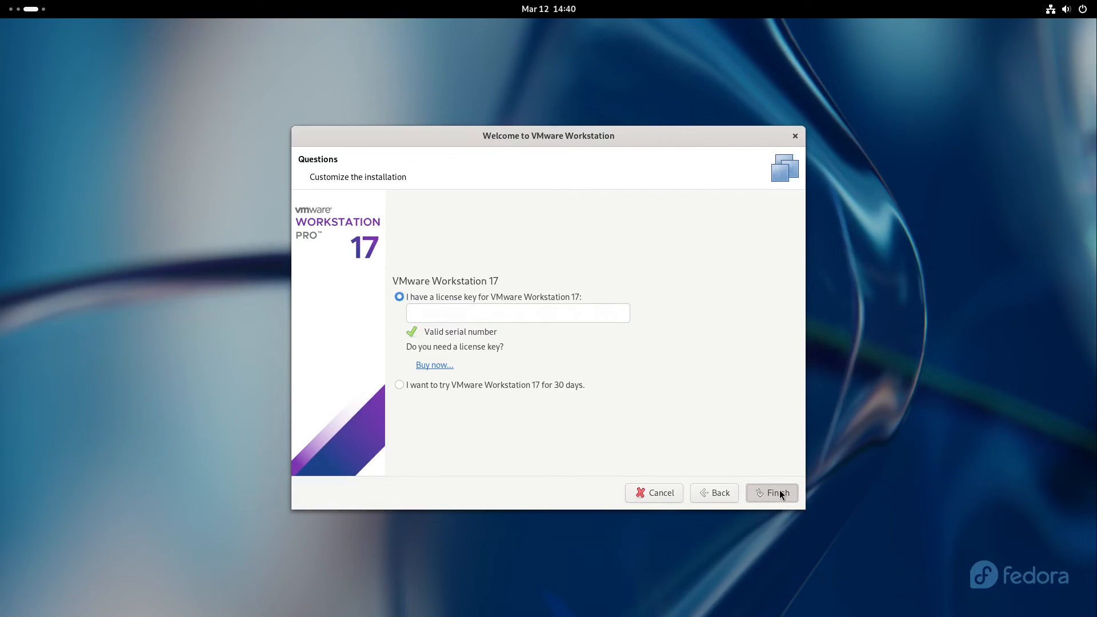
pyautogui.click(772, 492)
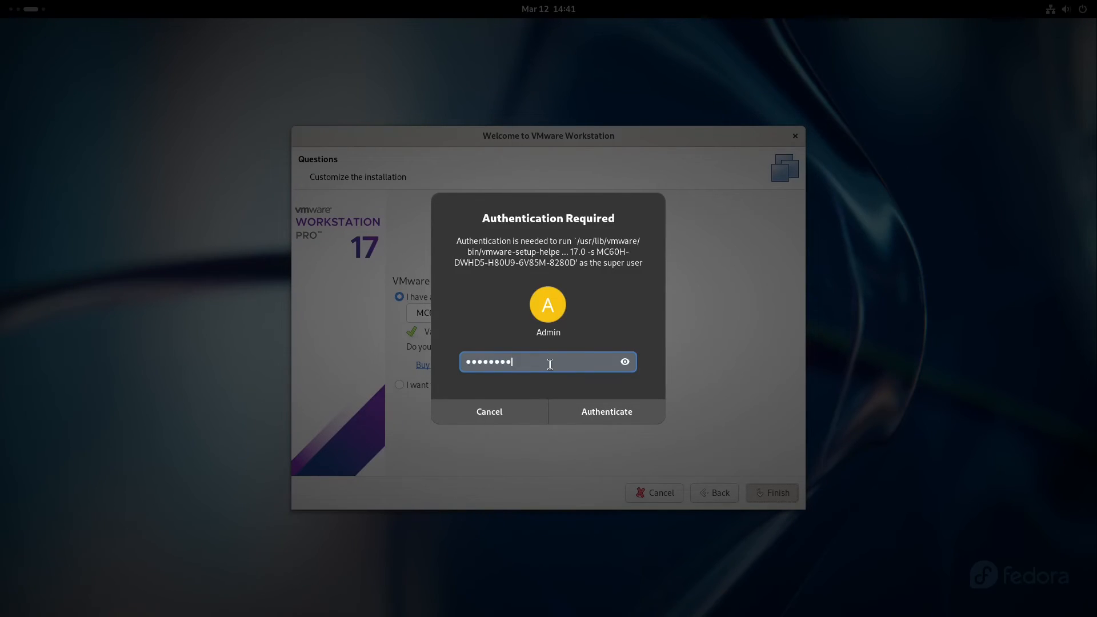
# Authenticate as administrator and dismiss the thank-you dialog, leaving the Home tab.
pyautogui.click(604, 411)
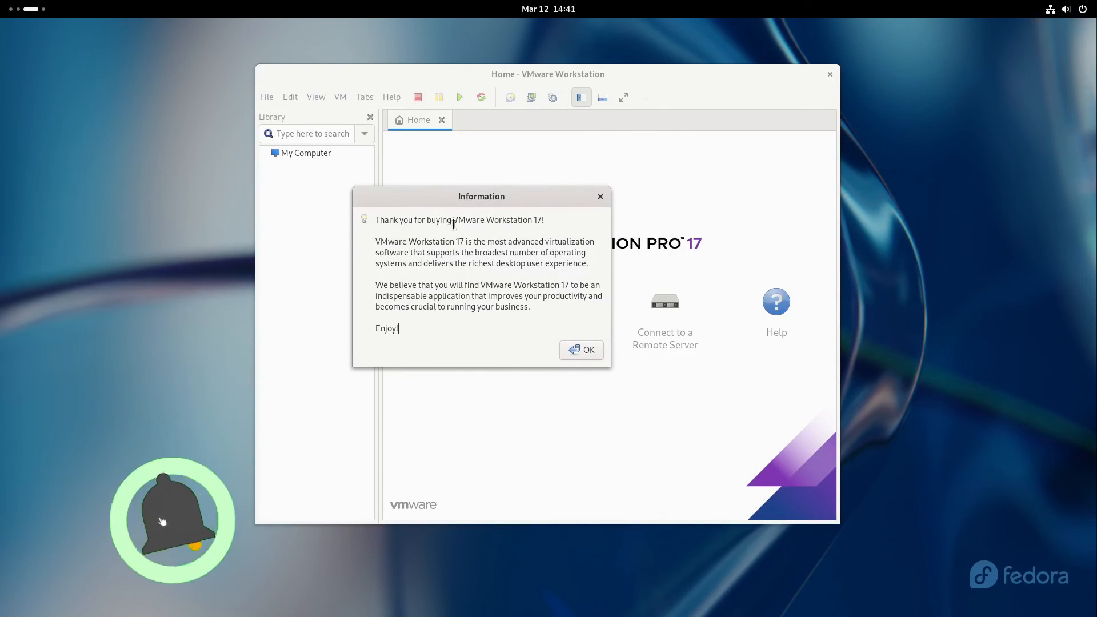
pyautogui.moveTo(418, 262)
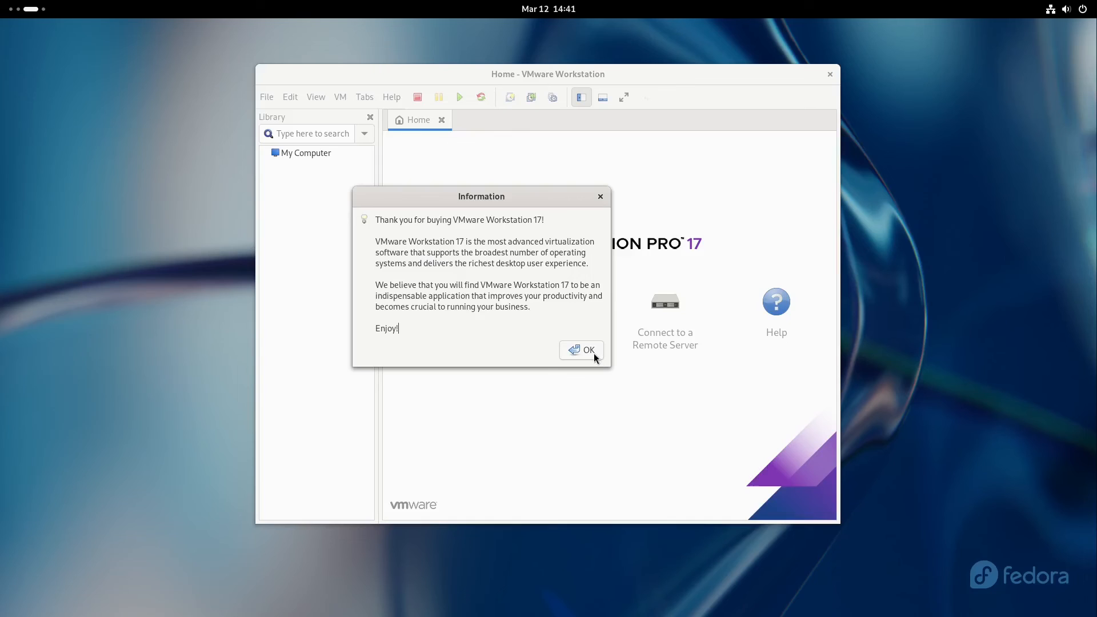
pyautogui.click(581, 350)
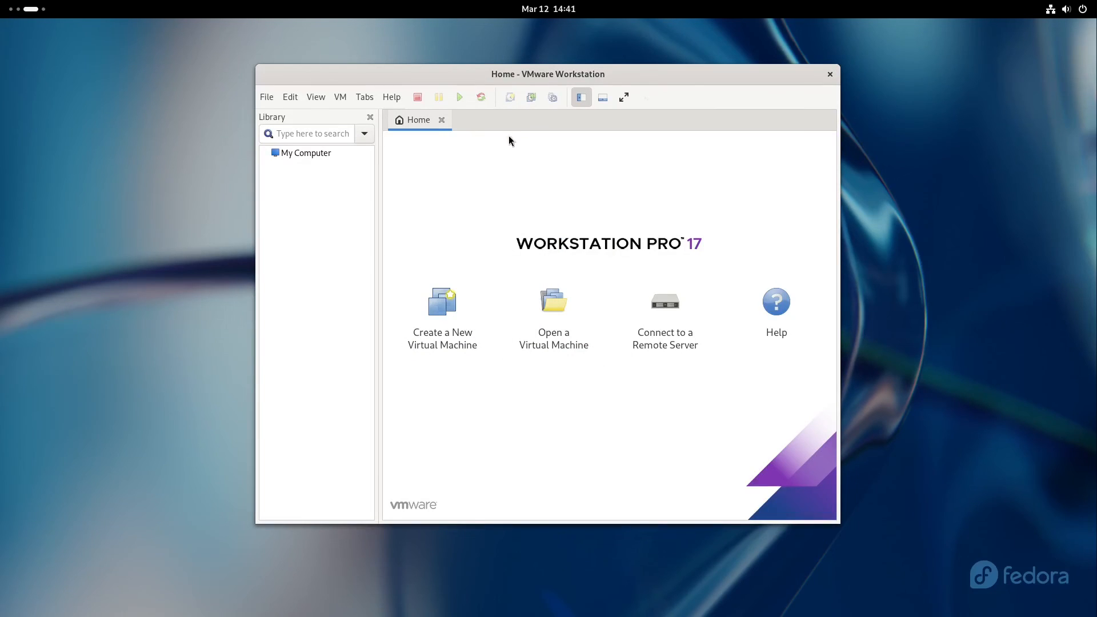
# Open the My Computer view from the Library sidebar in its own tab.
pyautogui.click(306, 152)
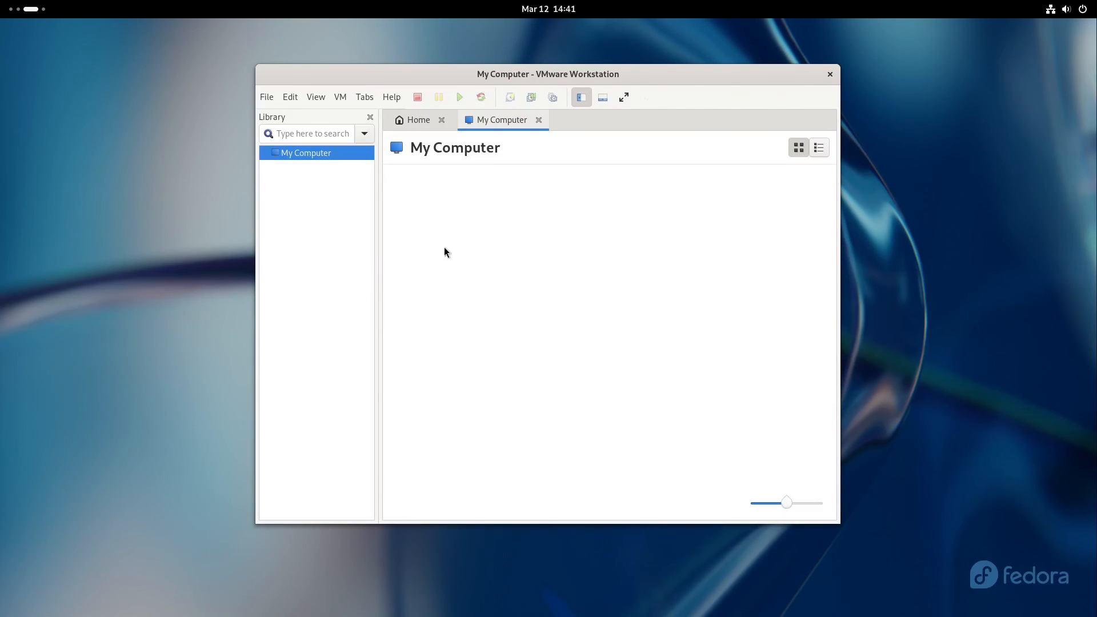
pyautogui.moveTo(646, 217)
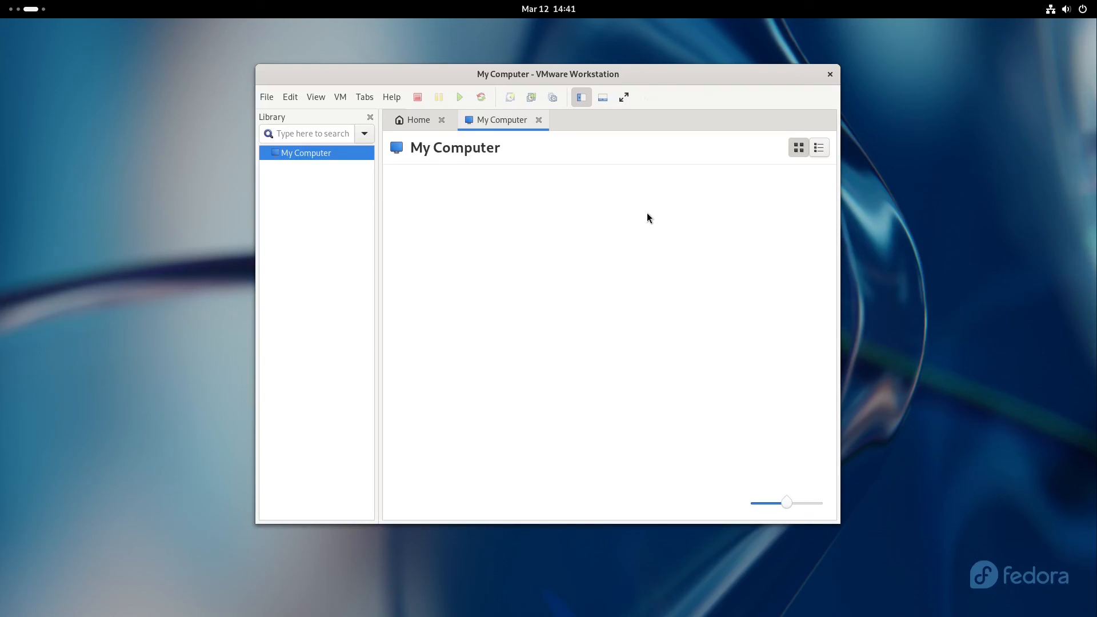
pyautogui.moveTo(637, 80)
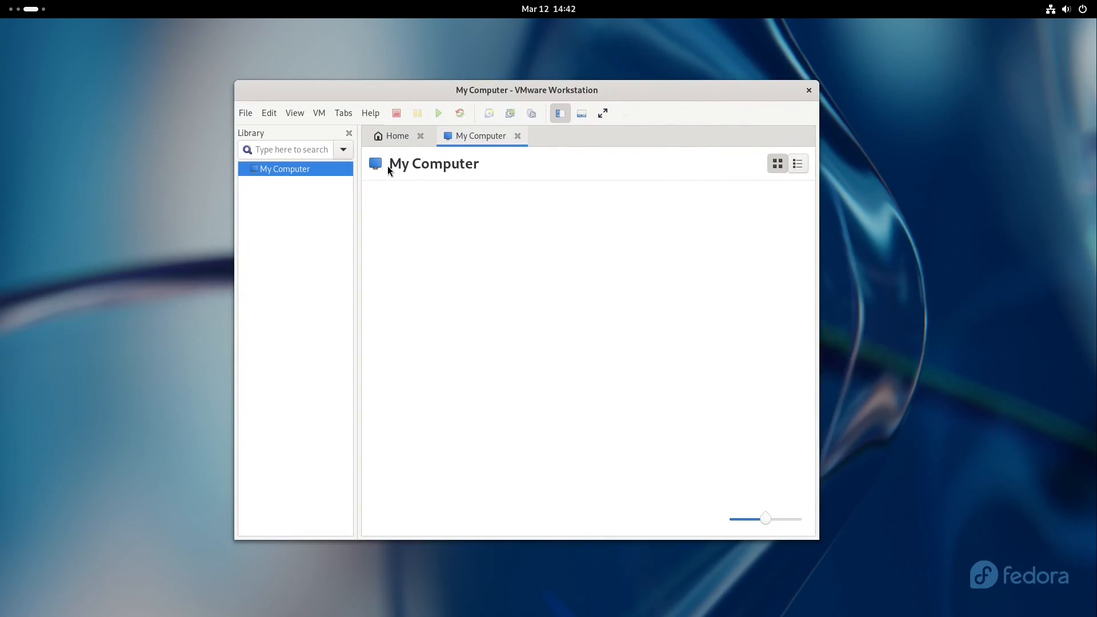
pyautogui.moveTo(409, 195)
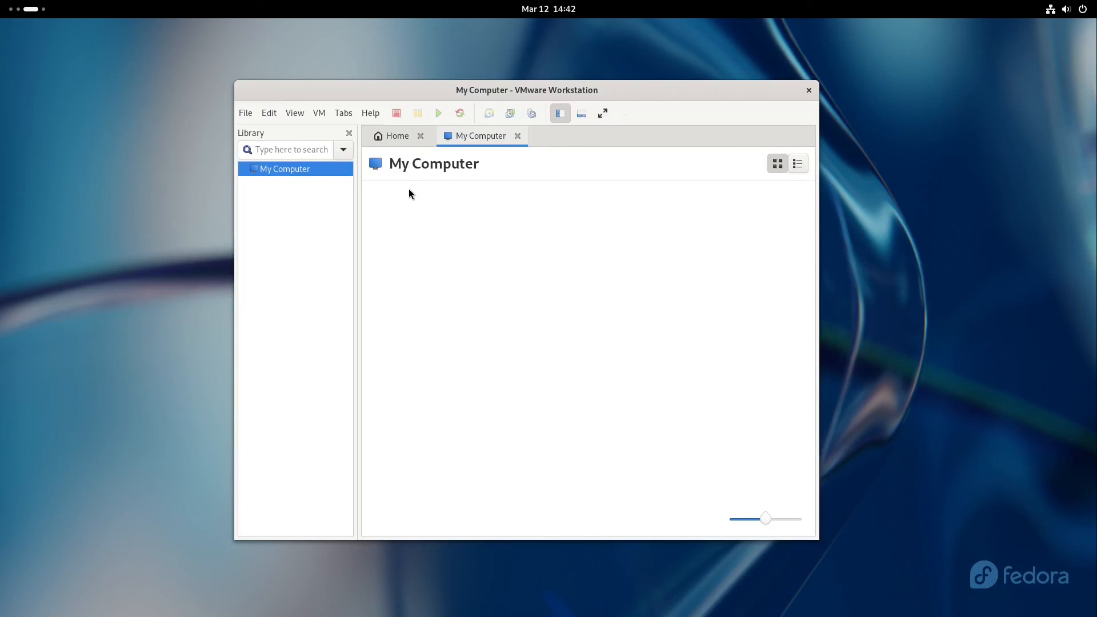
pyautogui.moveTo(431, 188)
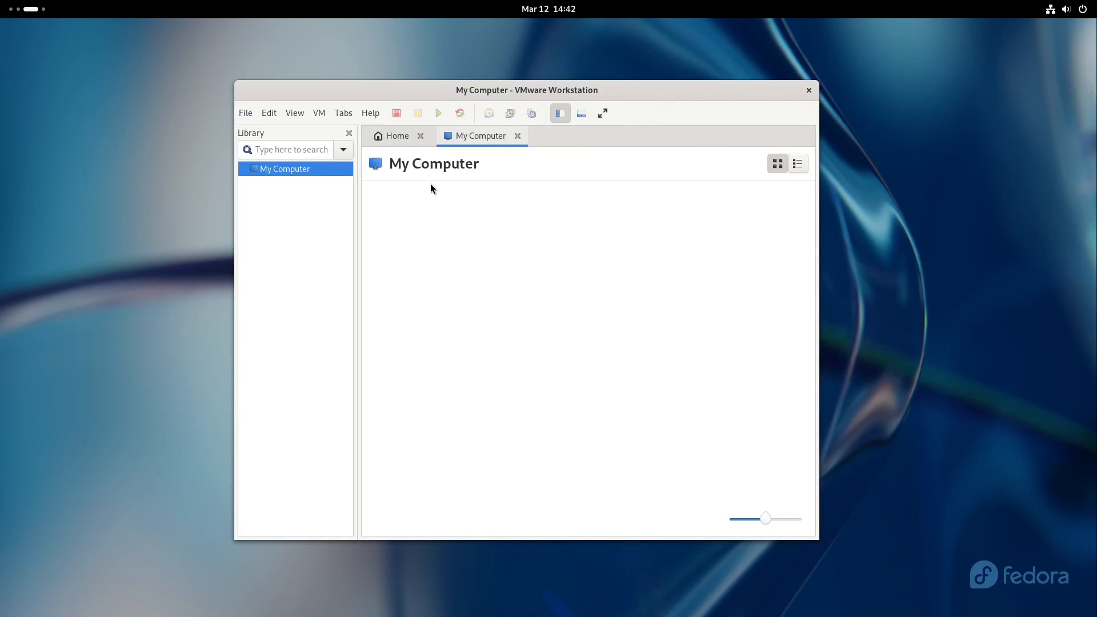
pyautogui.moveTo(1062, 353)
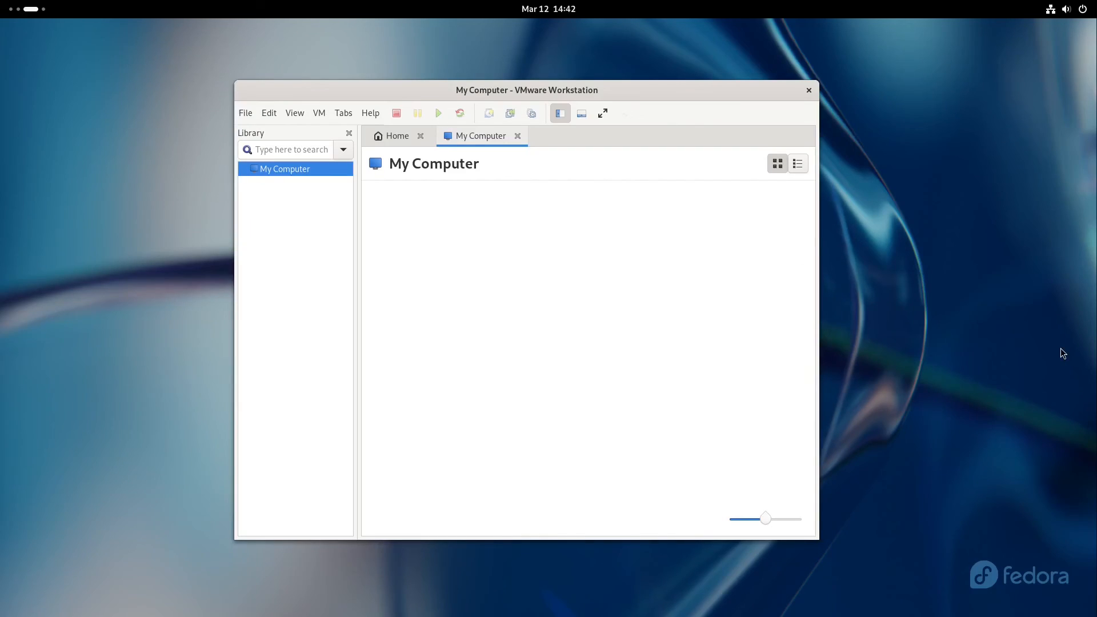